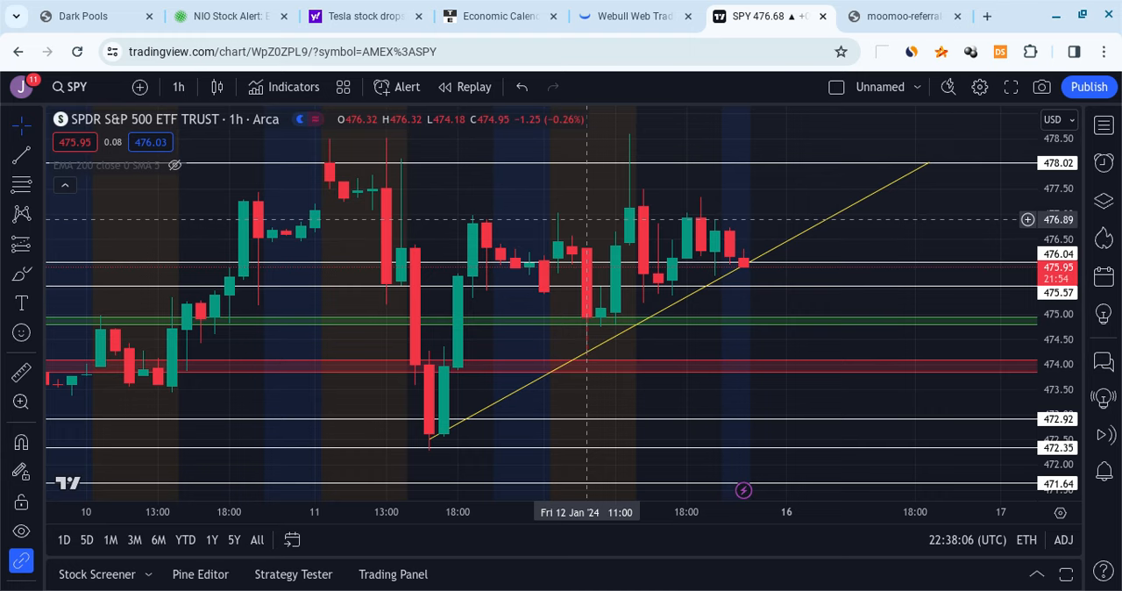
Browse the other tab briefly, then return to the SPY hourly chart with its trendline and levels
left_click(903, 16)
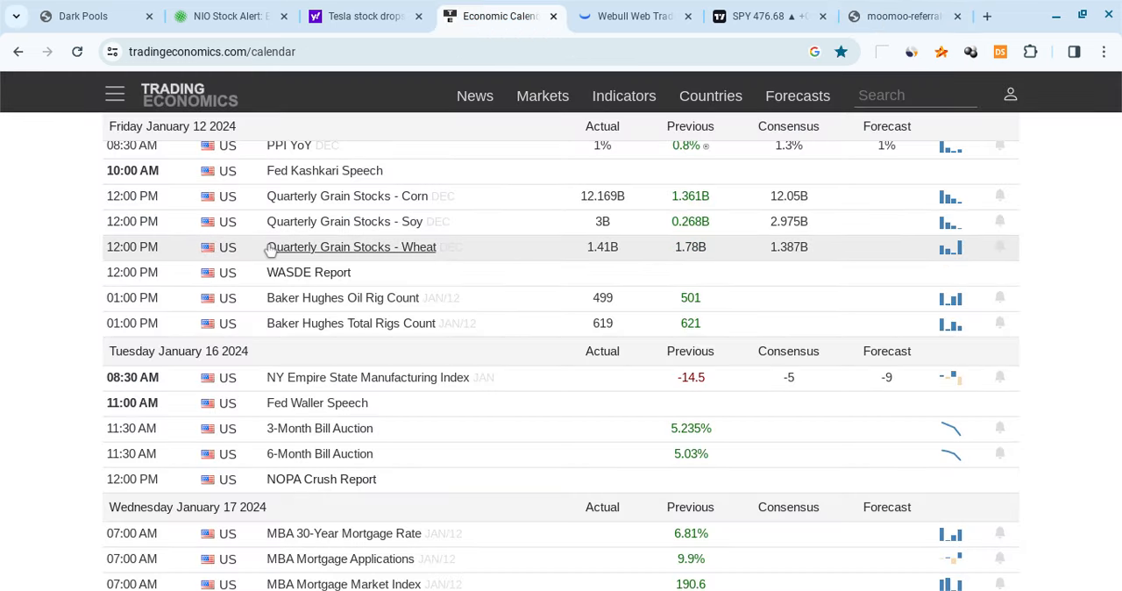
scroll("down", 3)
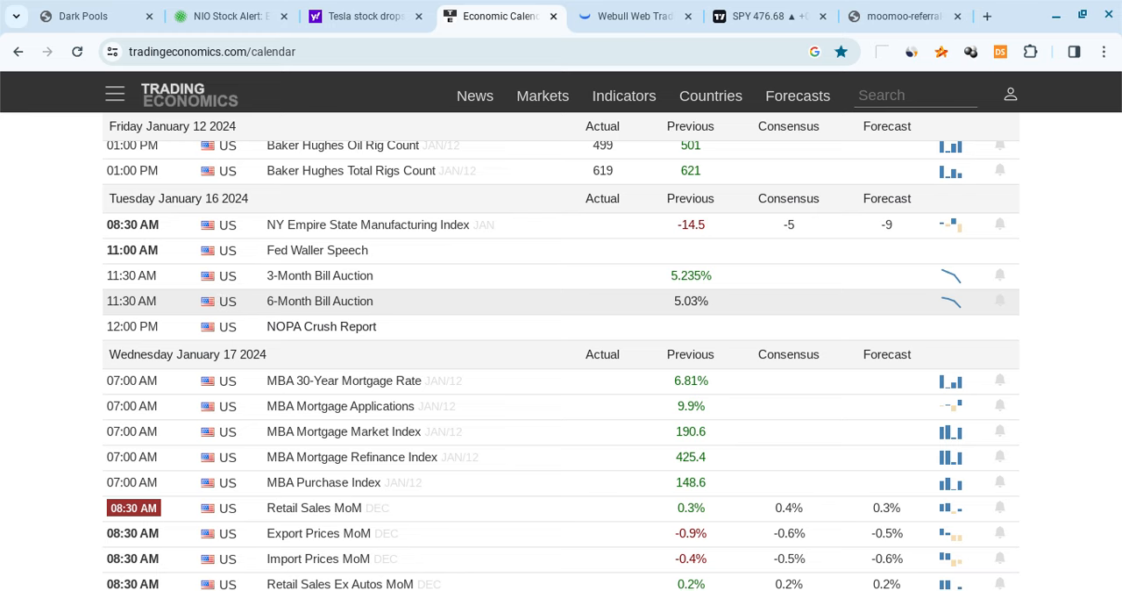
scroll("up", 3)
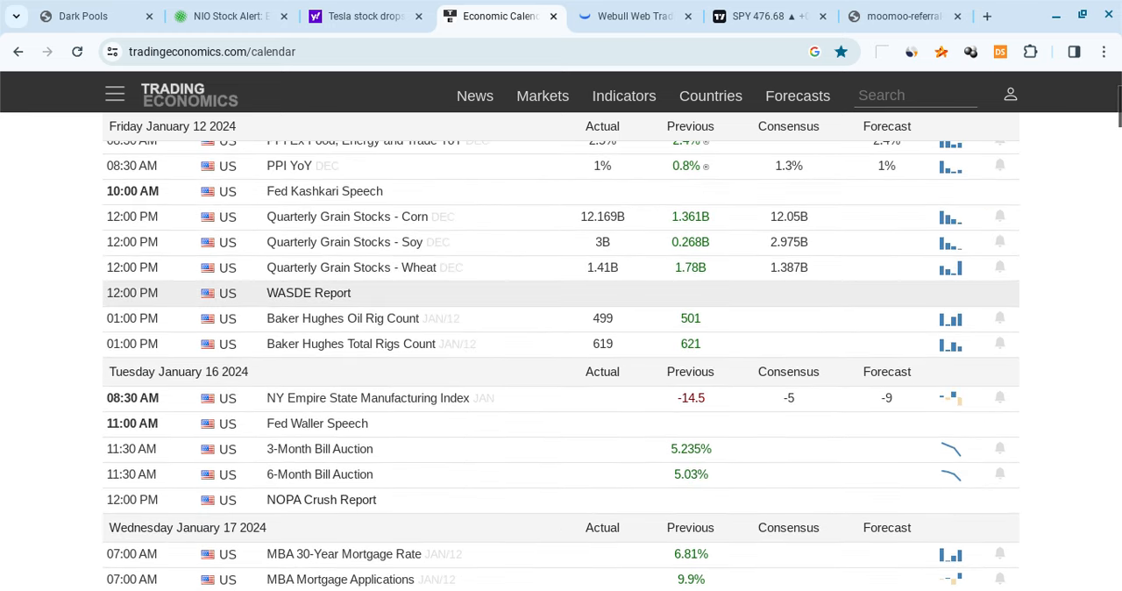
mouse_move(207, 184)
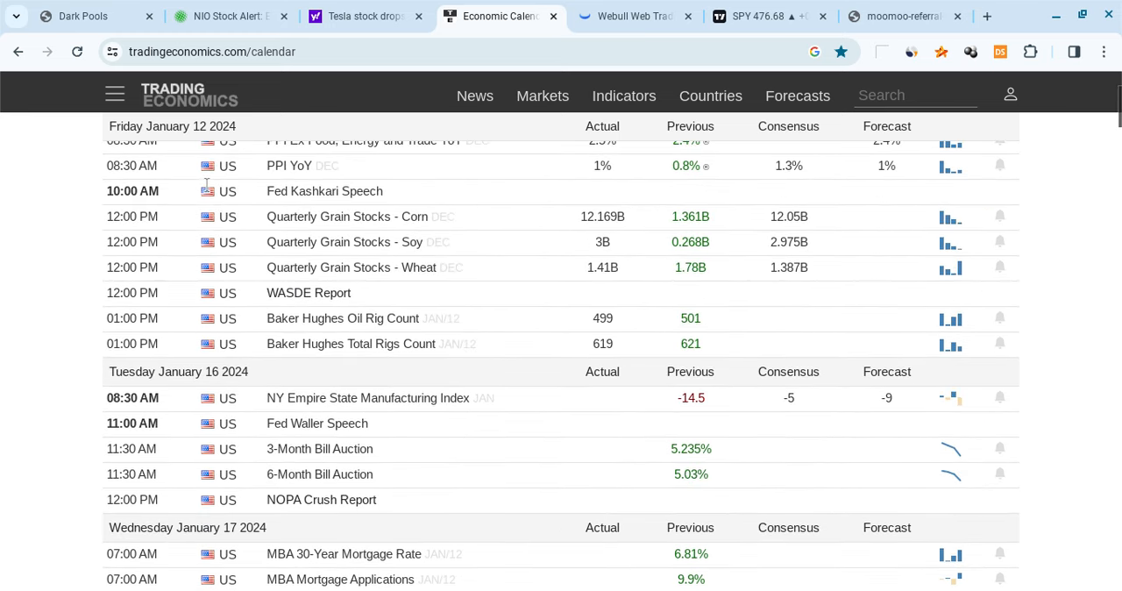
mouse_move(666, 226)
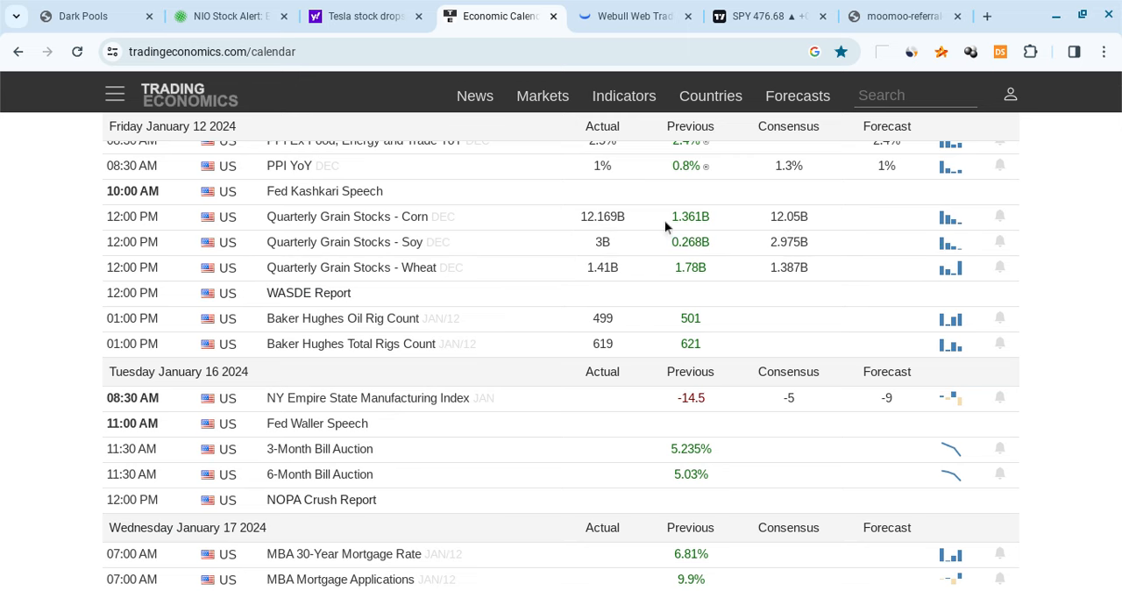
mouse_move(193, 293)
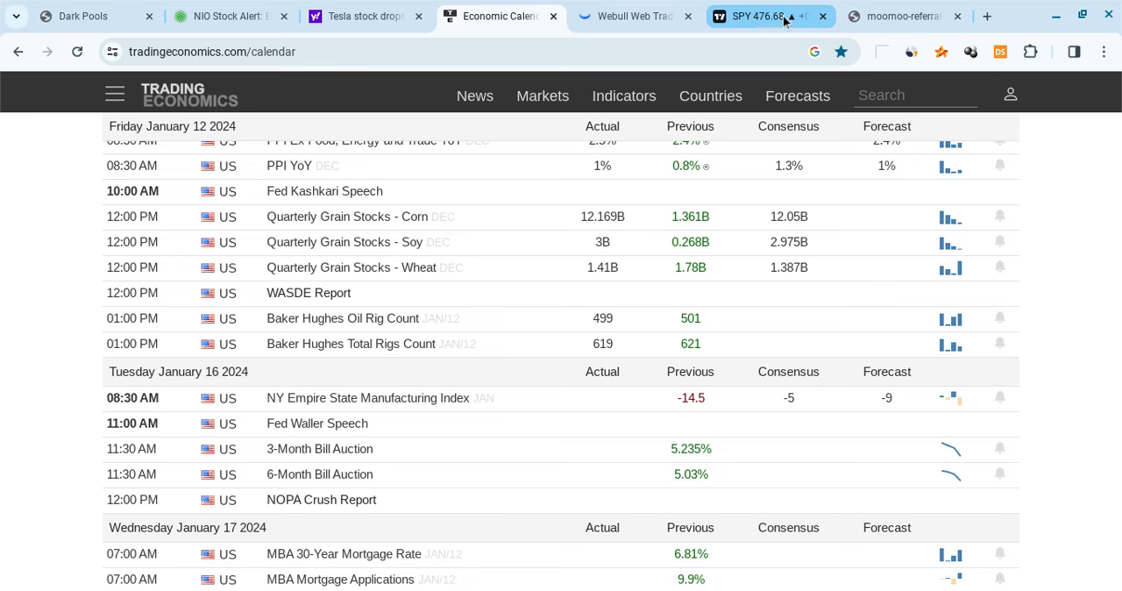
left_click(757, 16)
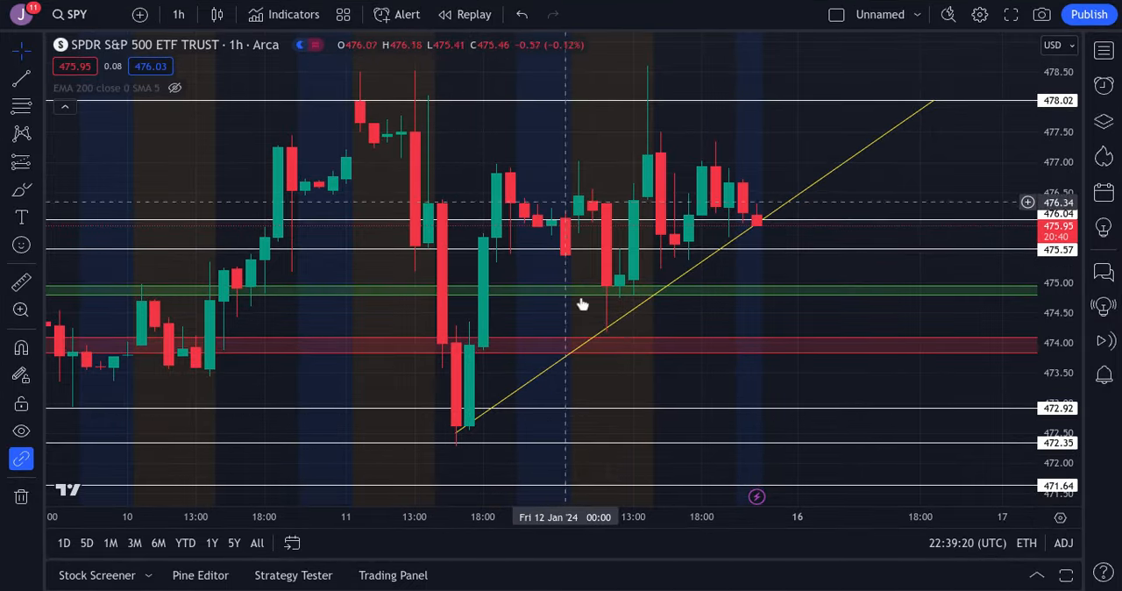
mouse_move(936, 118)
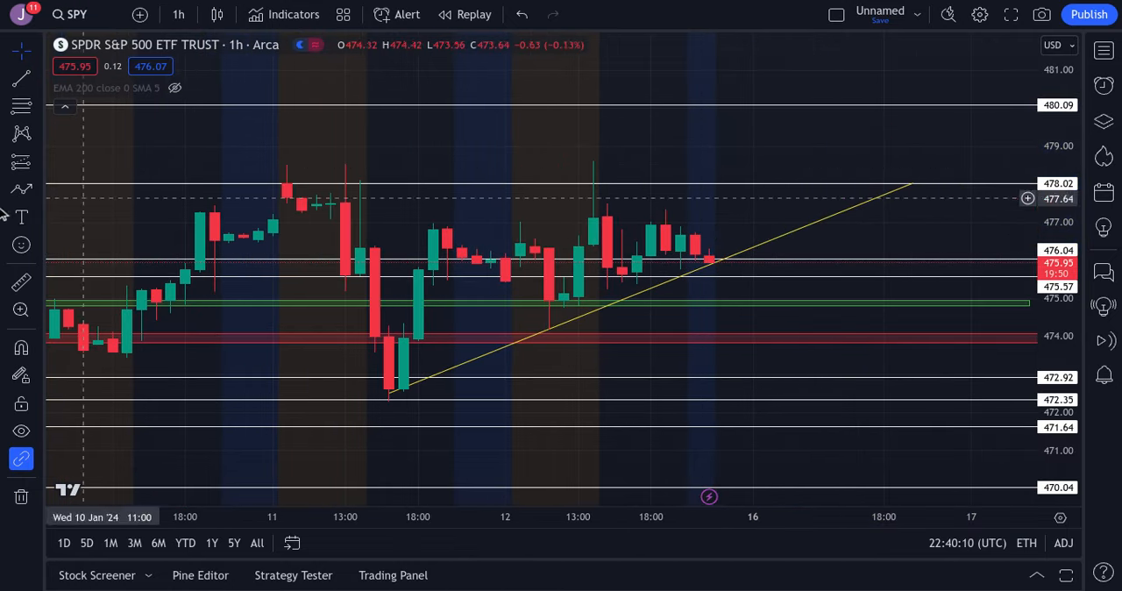
mouse_move(21, 190)
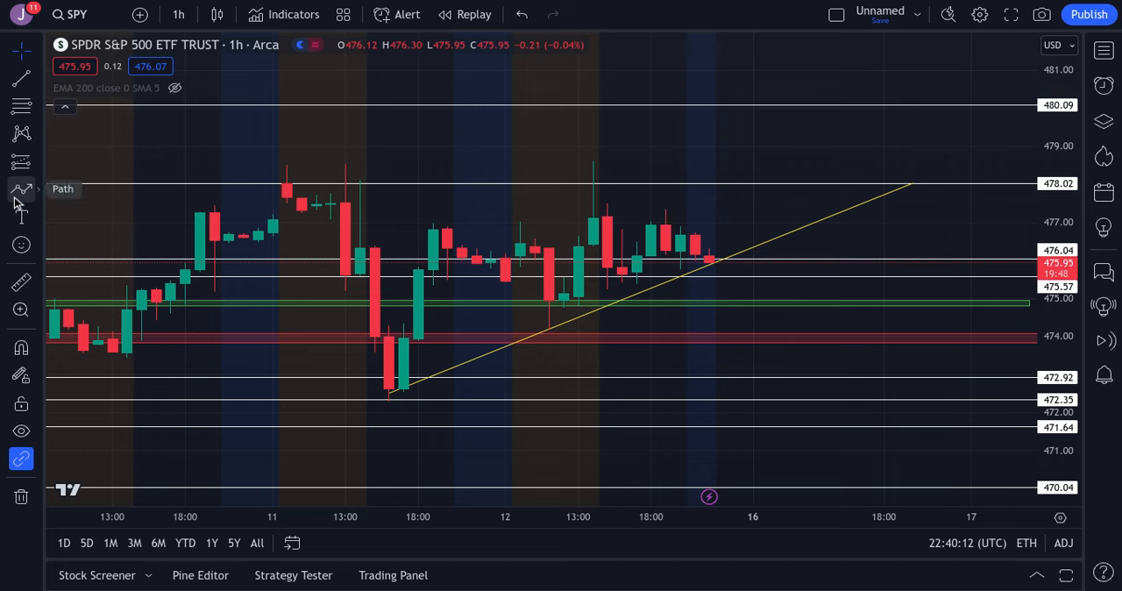
mouse_move(857, 202)
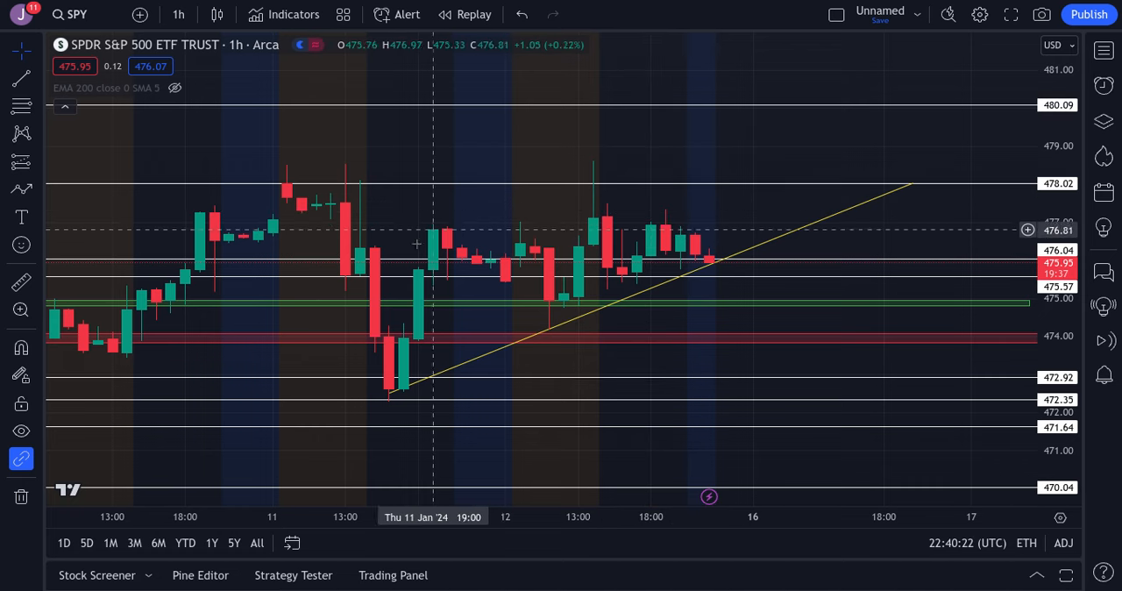
mouse_move(708, 259)
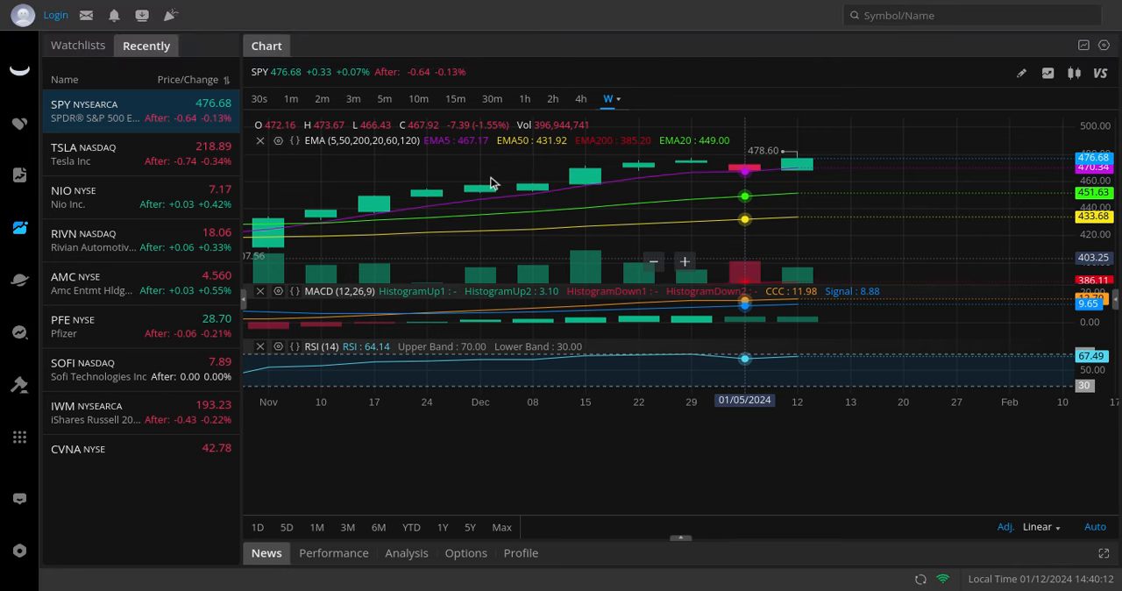
Switch the SPY chart to the 4-hour interval
left_click(580, 98)
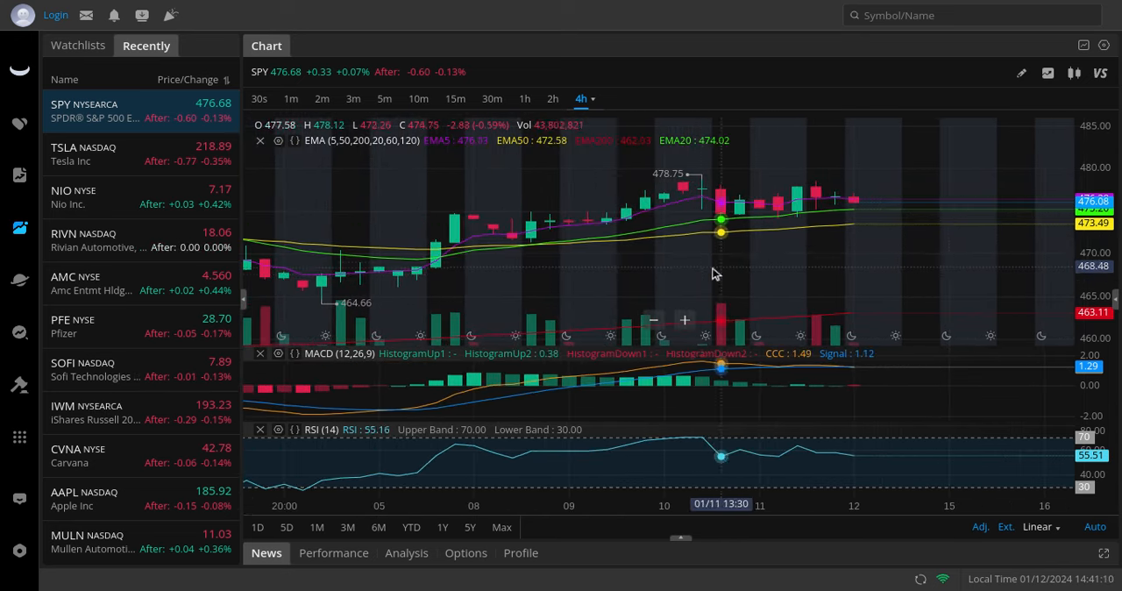
mouse_move(880, 251)
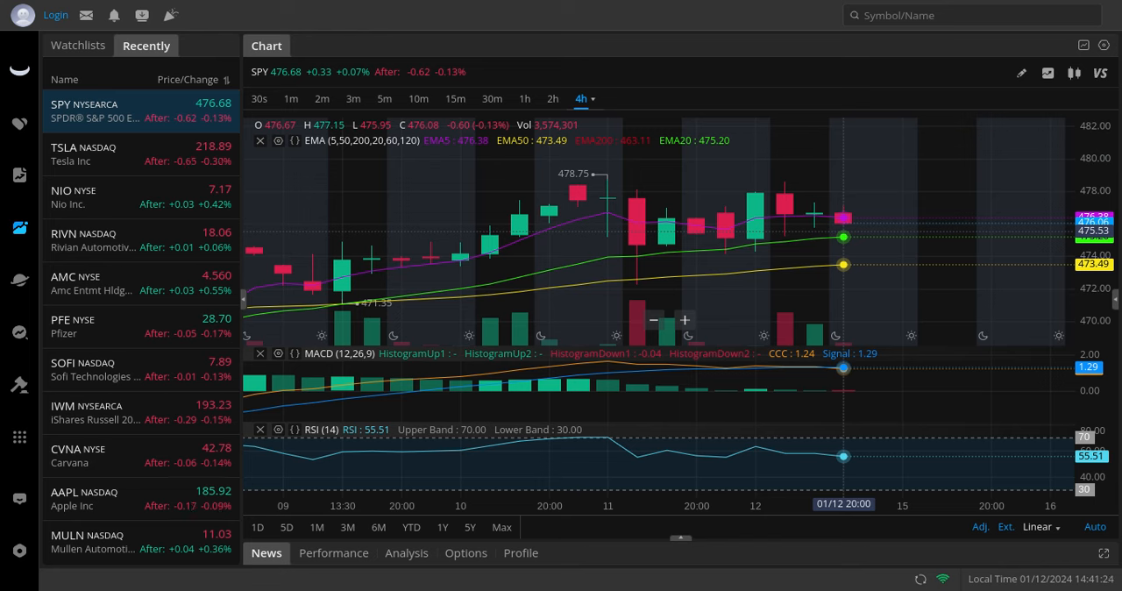
mouse_move(754, 221)
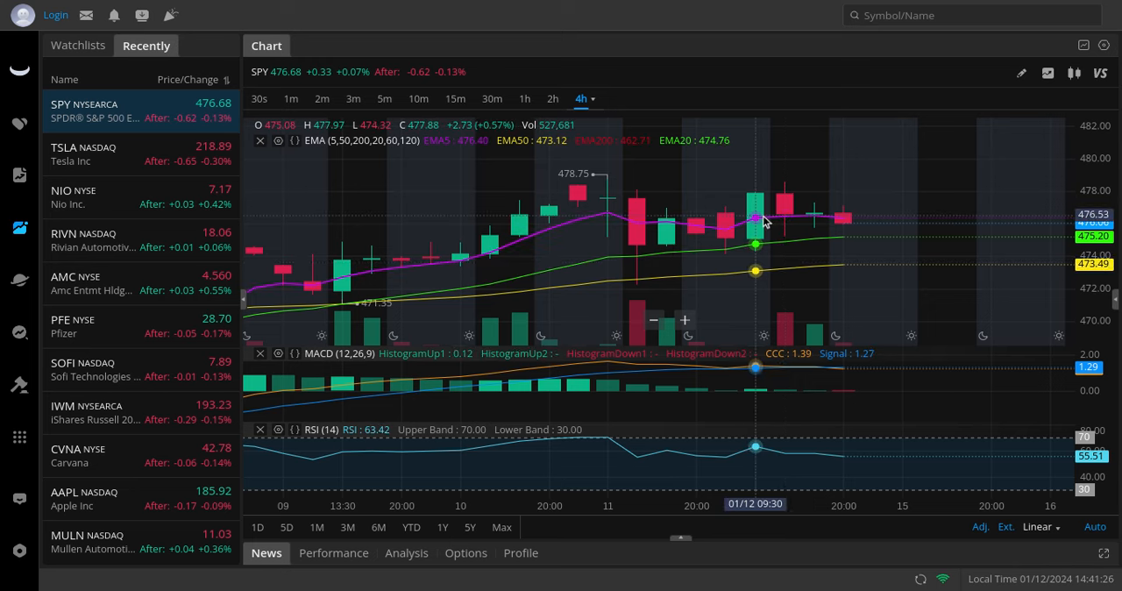
mouse_move(813, 214)
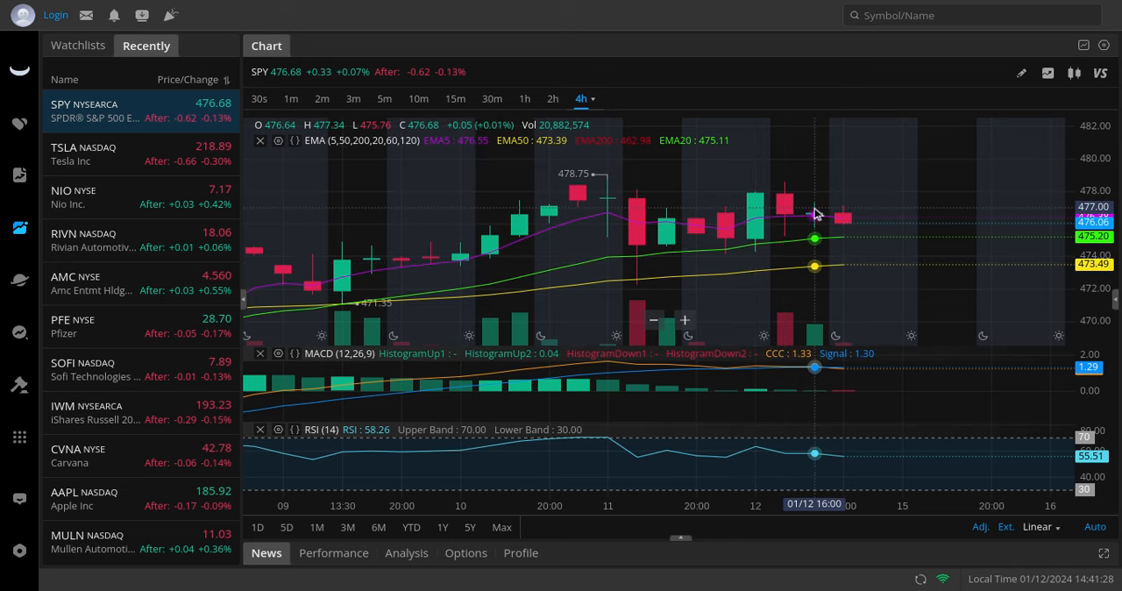
mouse_move(895, 183)
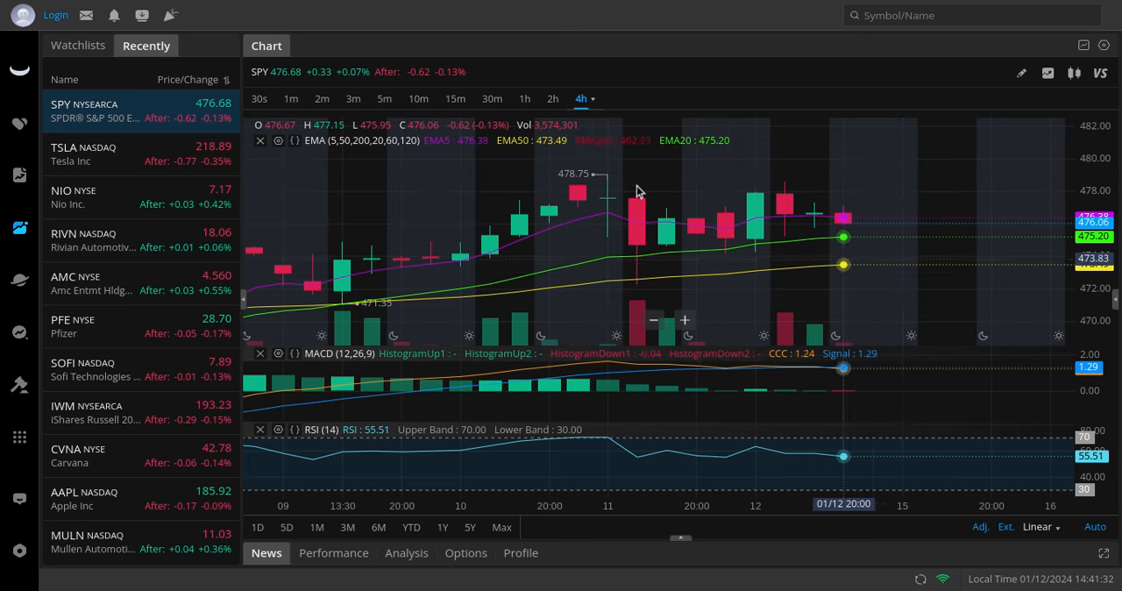
mouse_move(1031, 232)
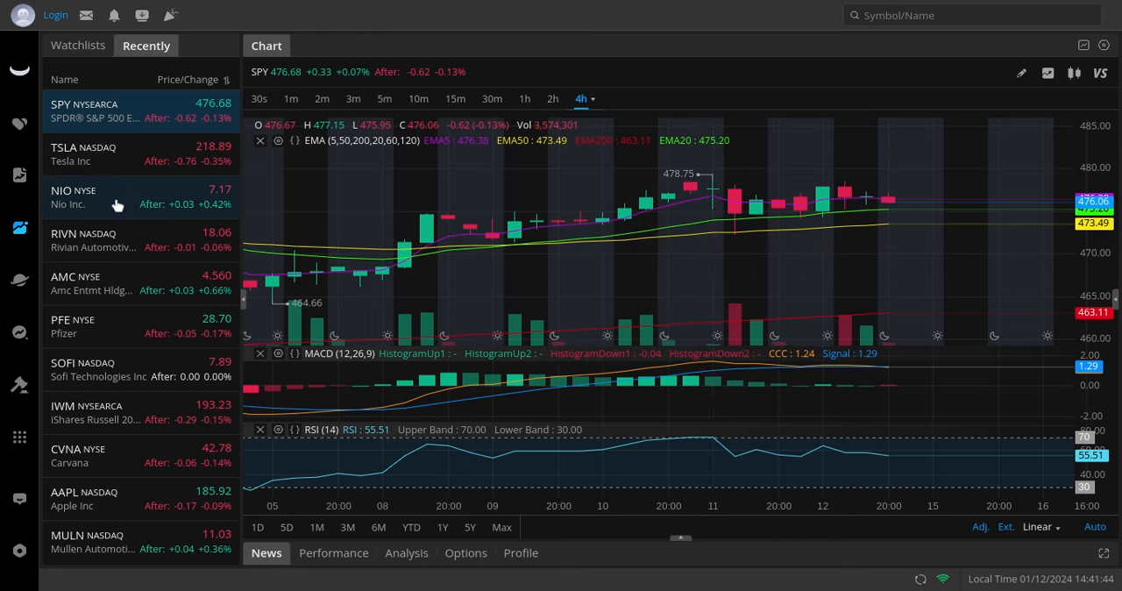
Bring up SOFI and set its chart to the daily (D) interval
scroll("down", 3)
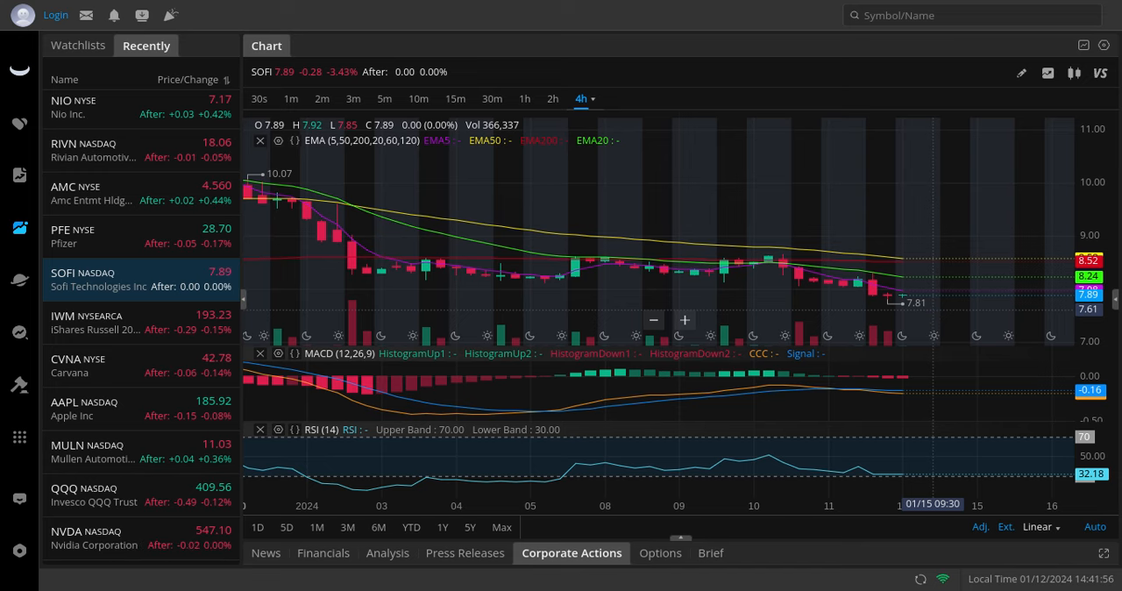
left_click(589, 98)
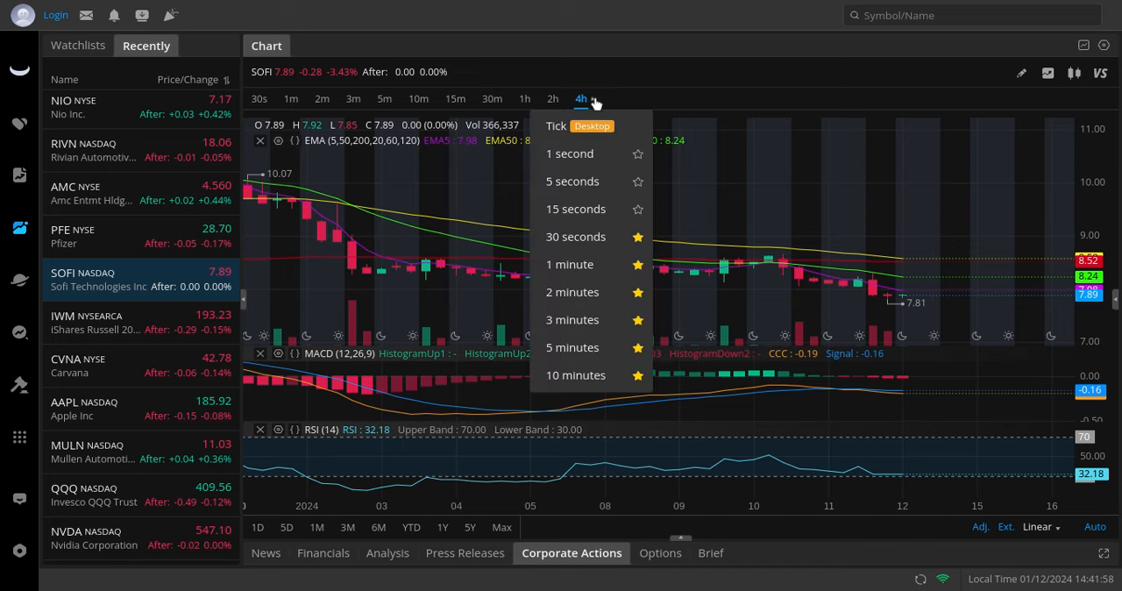
left_click(607, 98)
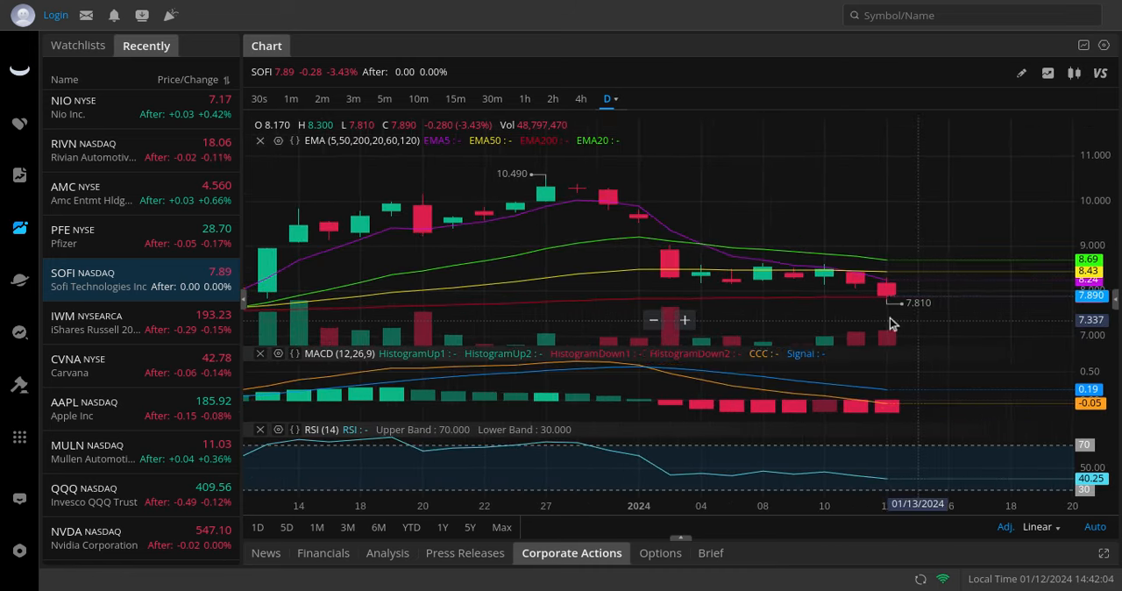
mouse_move(887, 303)
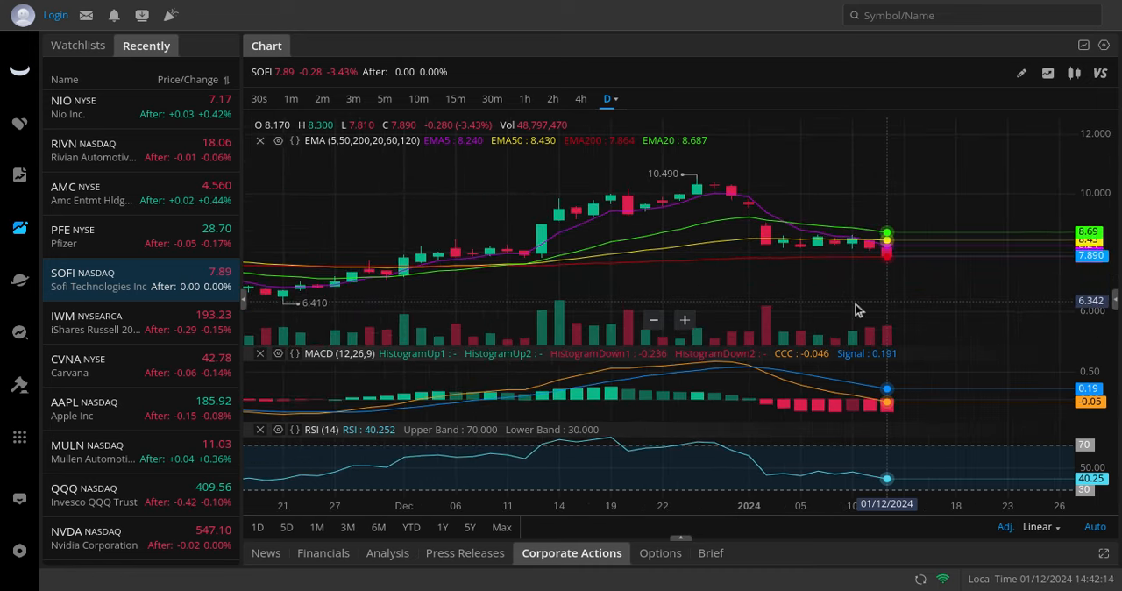
mouse_move(438, 280)
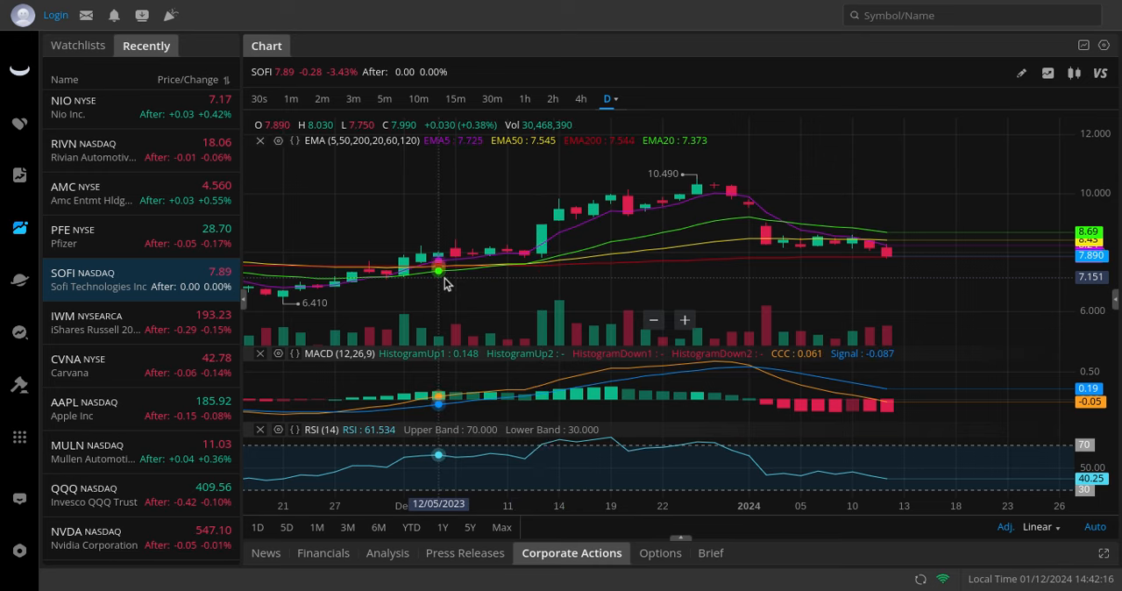
mouse_move(456, 267)
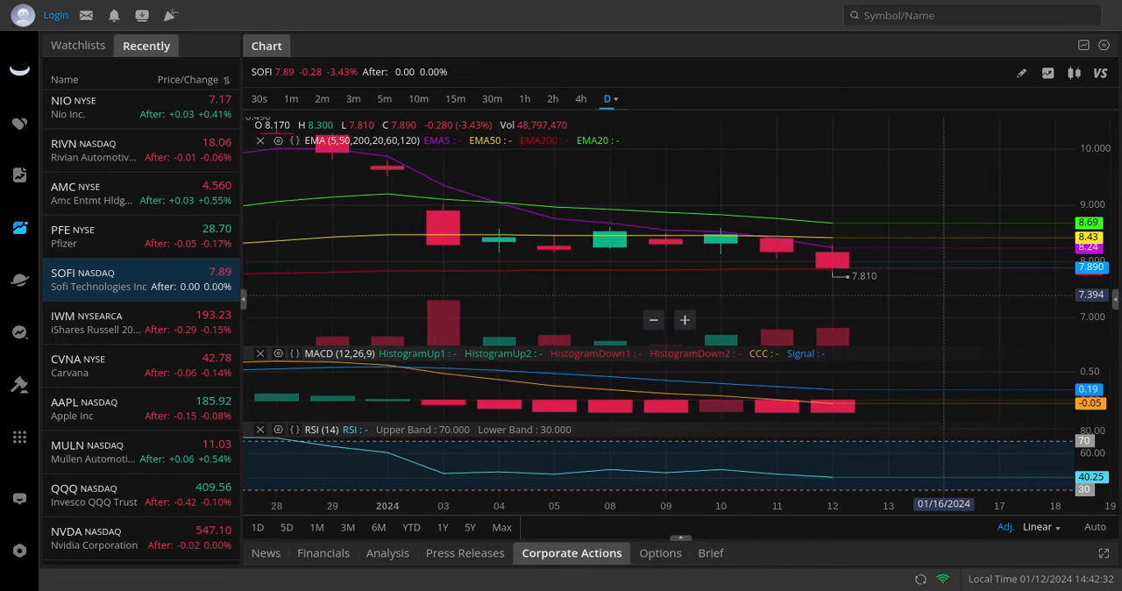
left_click(114, 323)
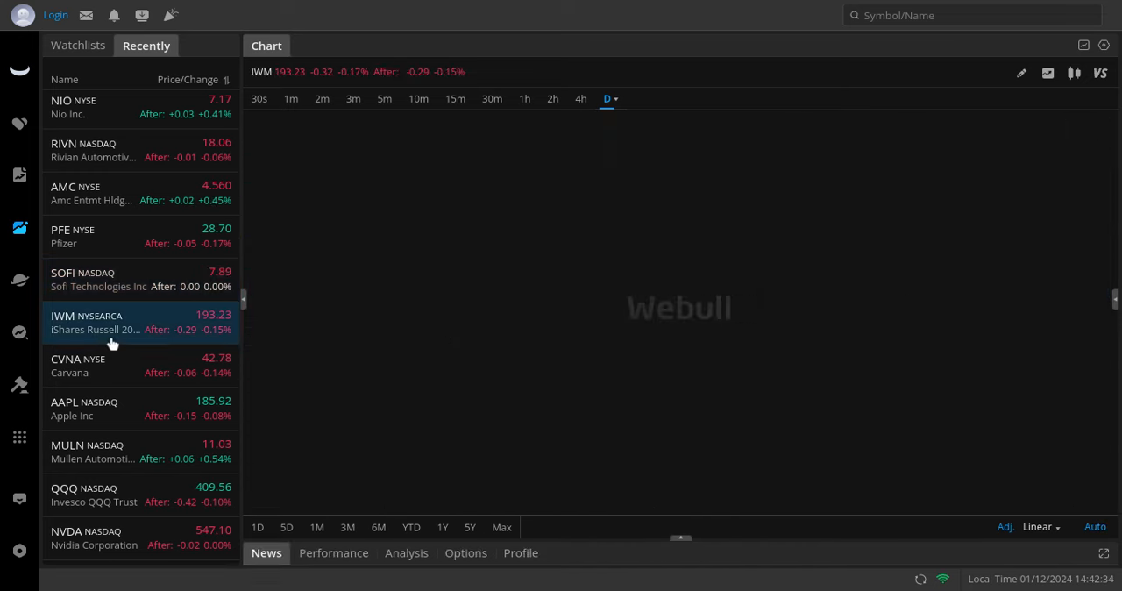
left_click(112, 322)
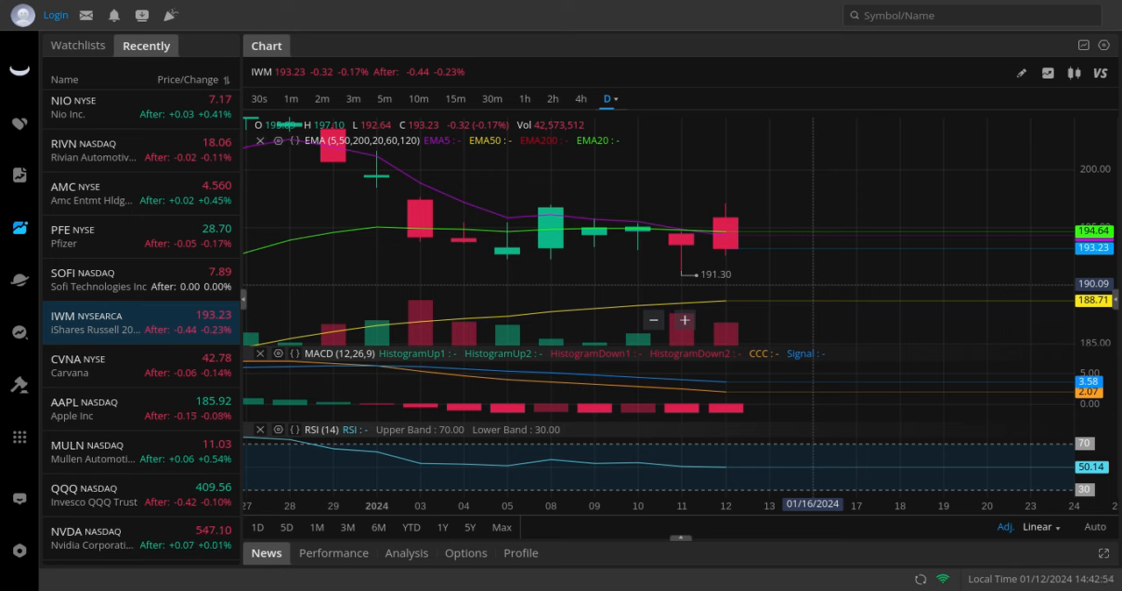
mouse_move(722, 254)
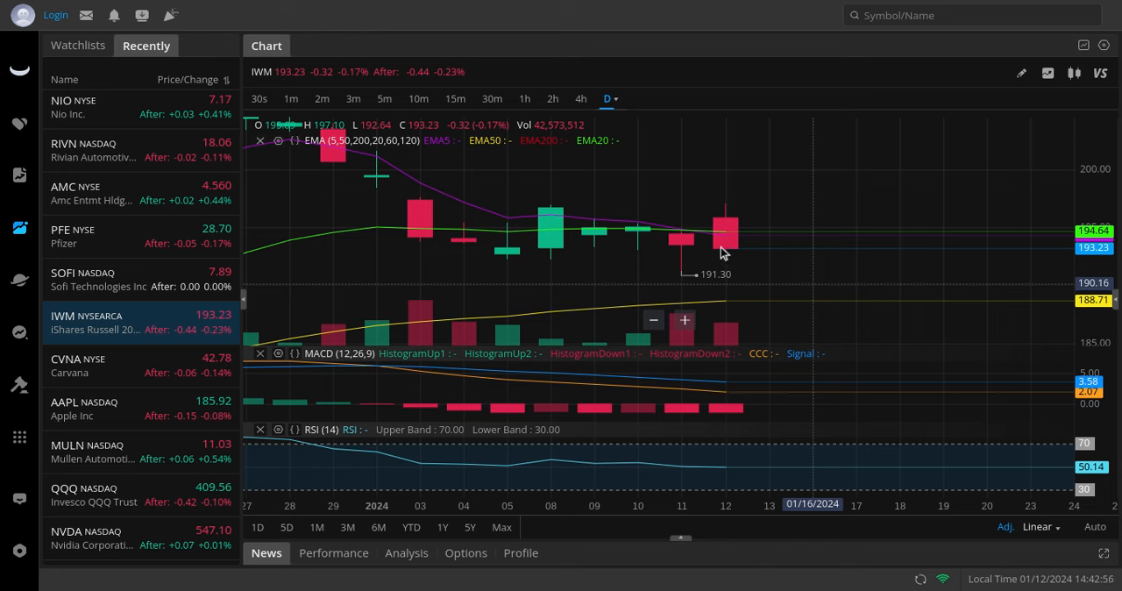
mouse_move(787, 193)
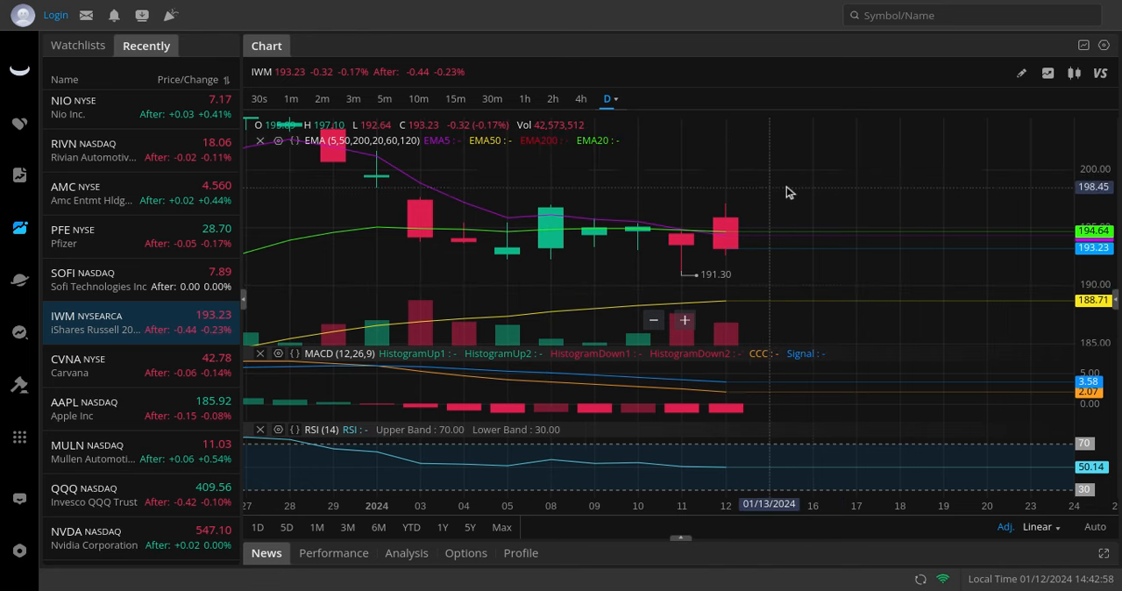
mouse_move(927, 309)
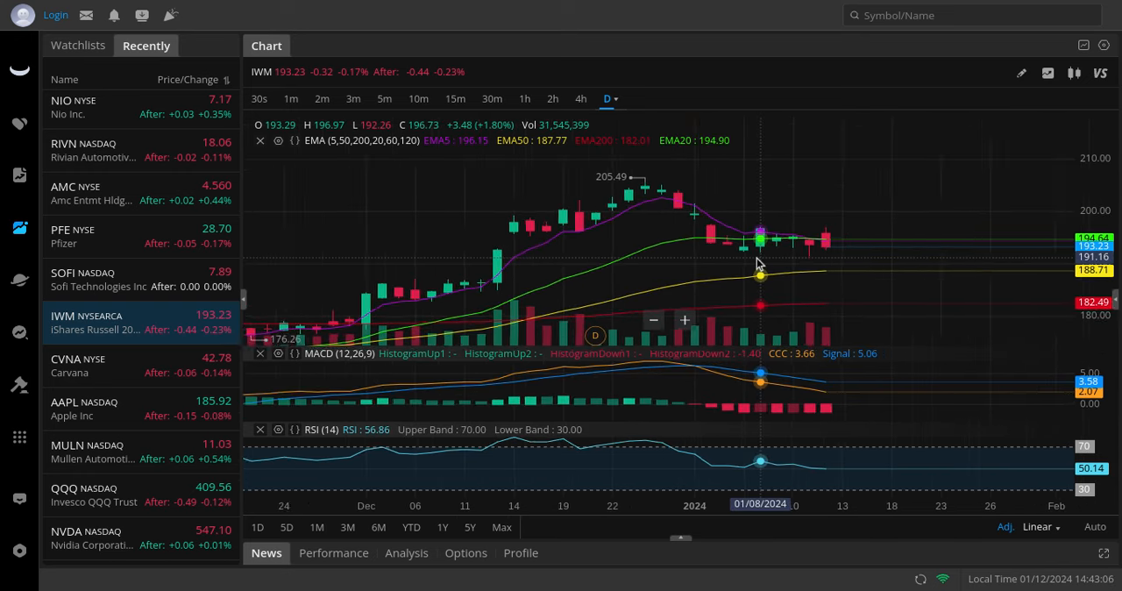
mouse_move(813, 270)
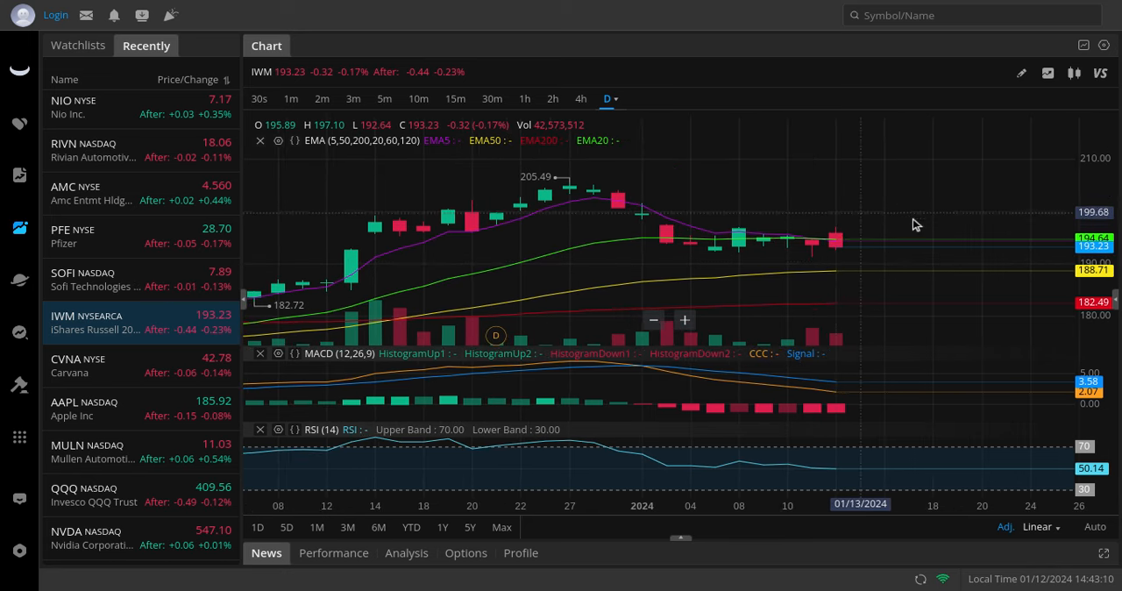
mouse_move(910, 225)
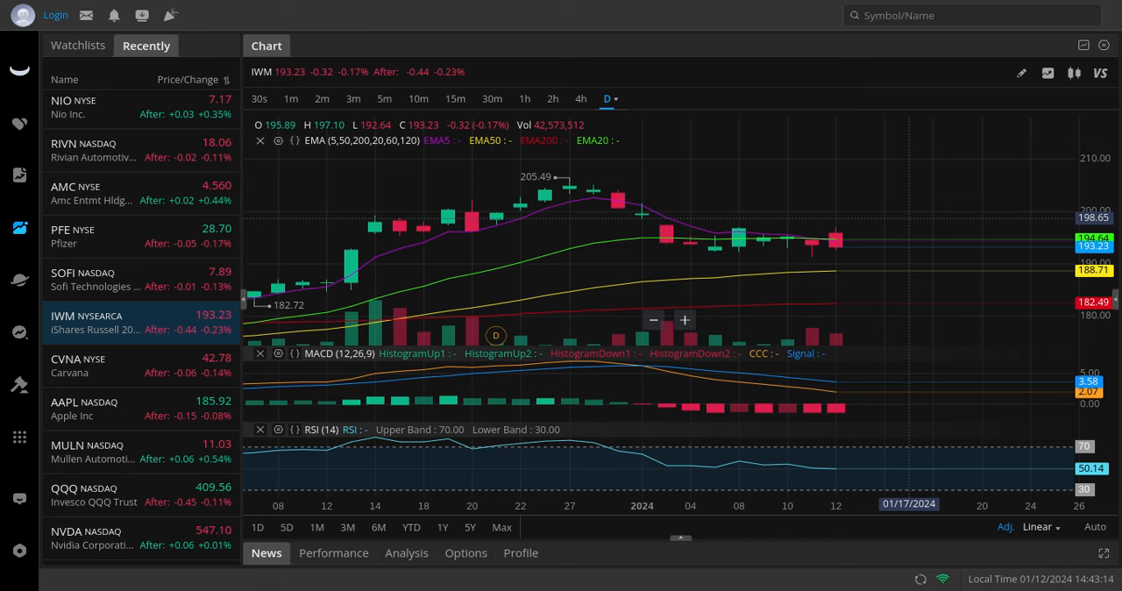
mouse_move(863, 242)
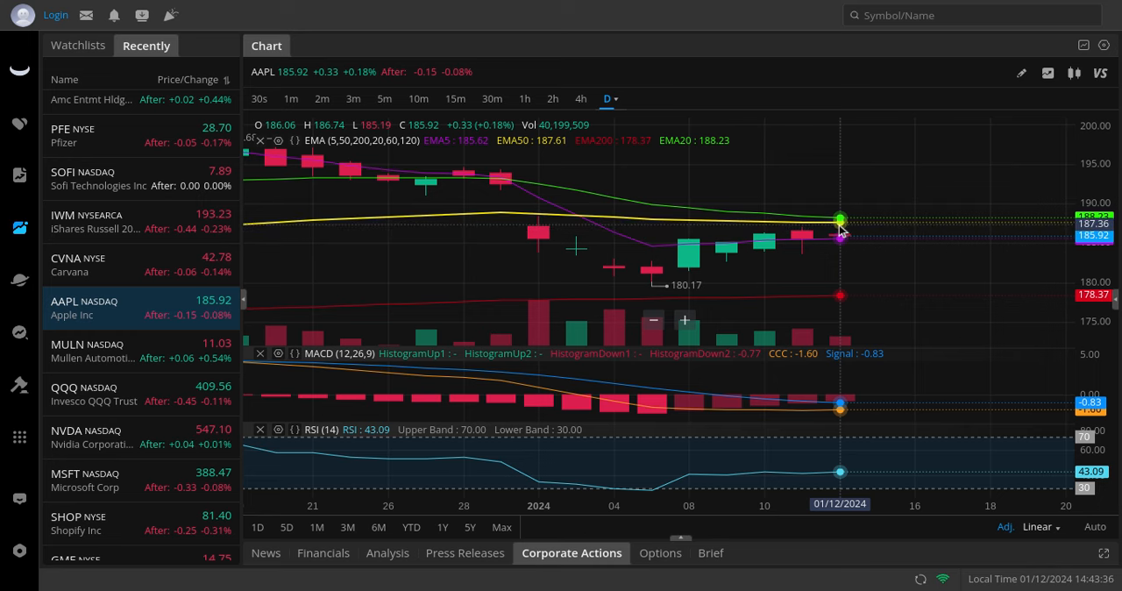
mouse_move(831, 191)
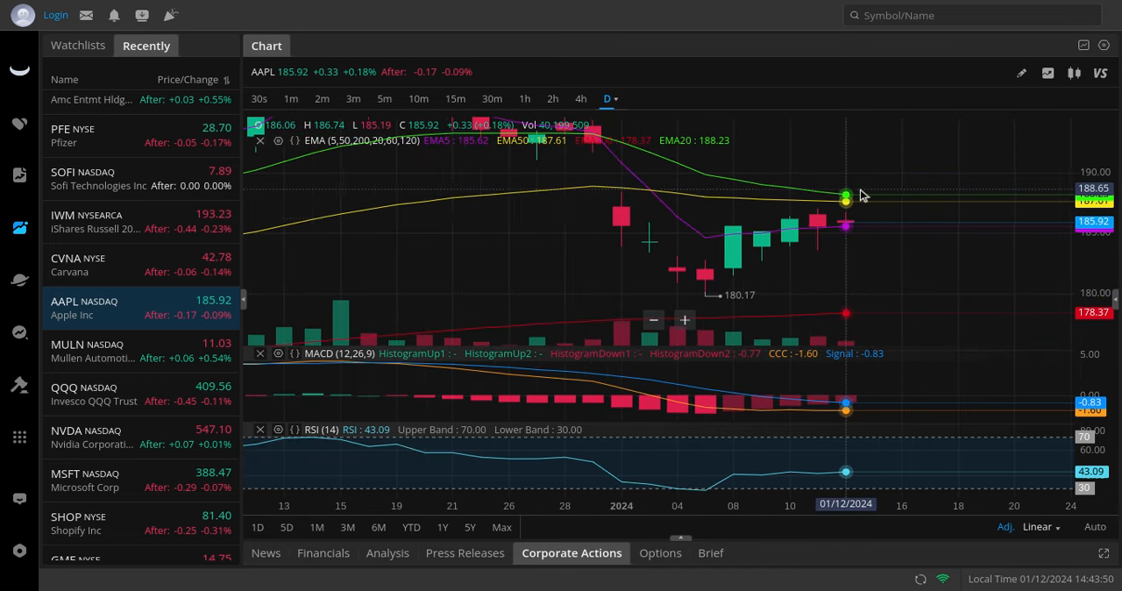
Check the MSFT and NVDA daily charts, then switch to the TradingView tab
scroll("down", 3)
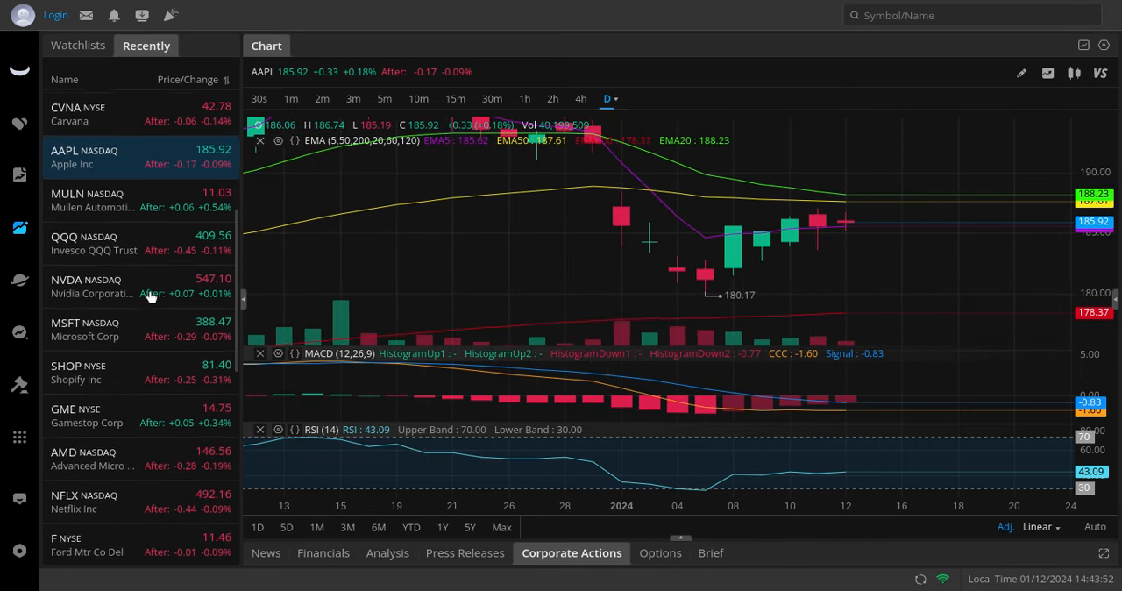
left_click(97, 326)
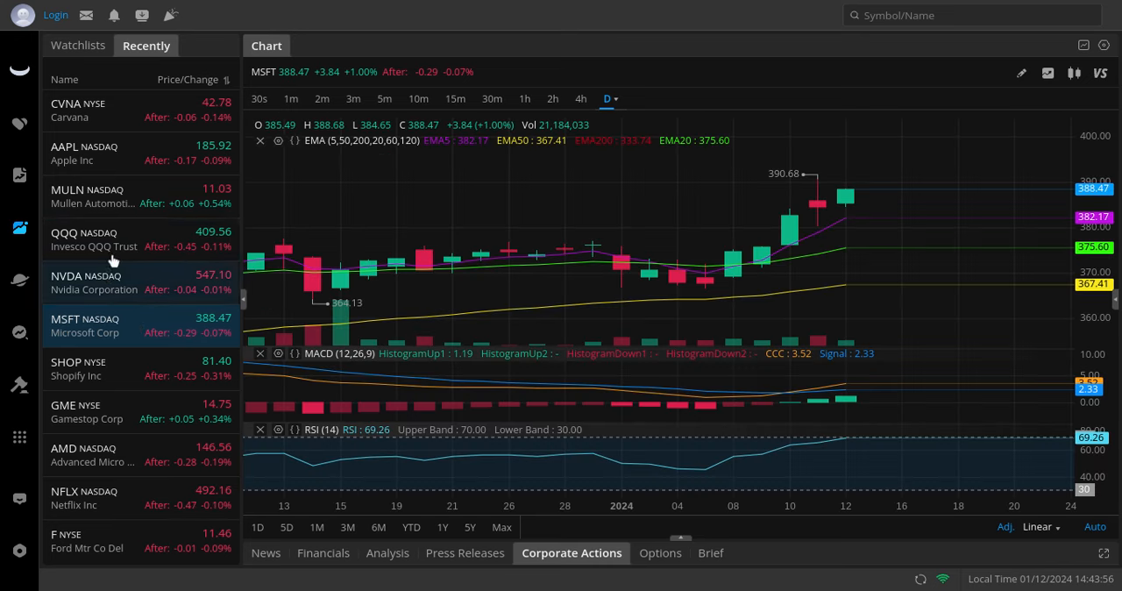
left_click(95, 282)
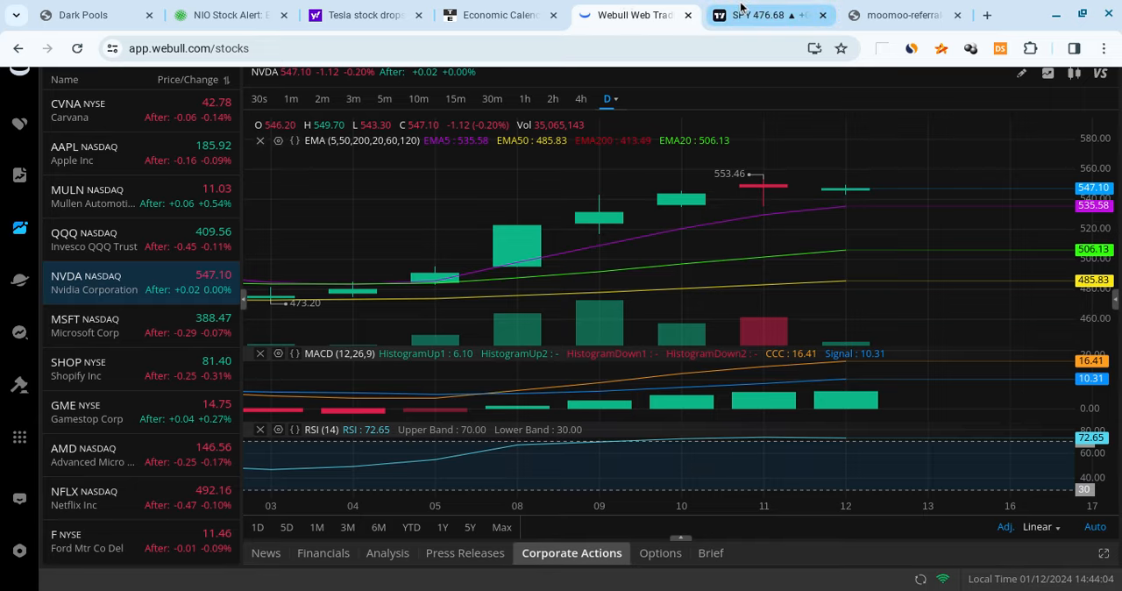
left_click(767, 14)
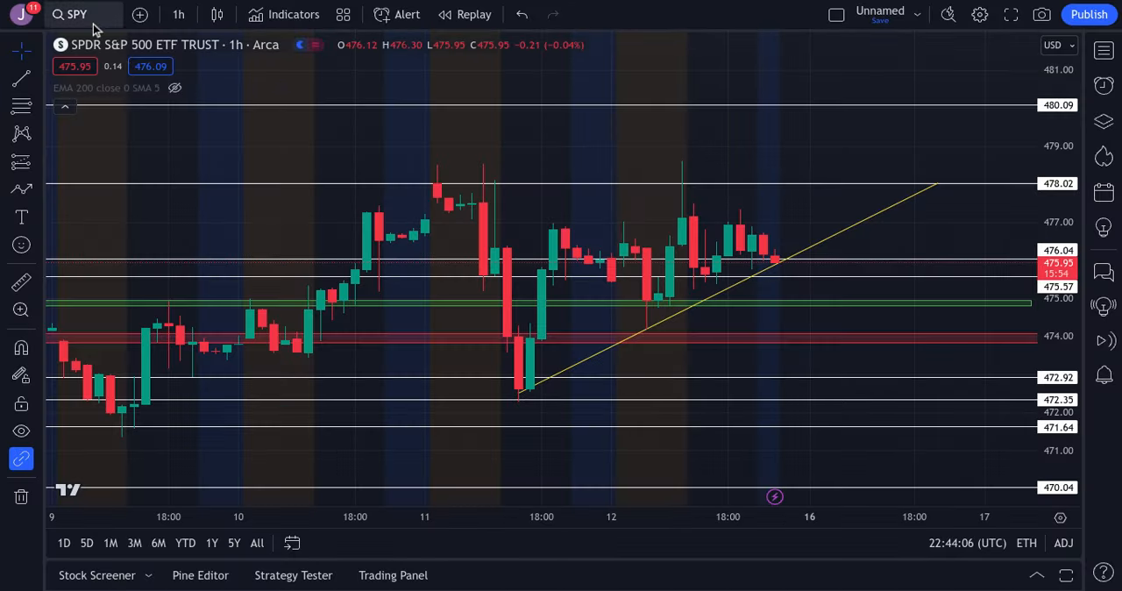
Load NVDA's hourly chart and draw a descending trendline from its recent high
type("NVDA")
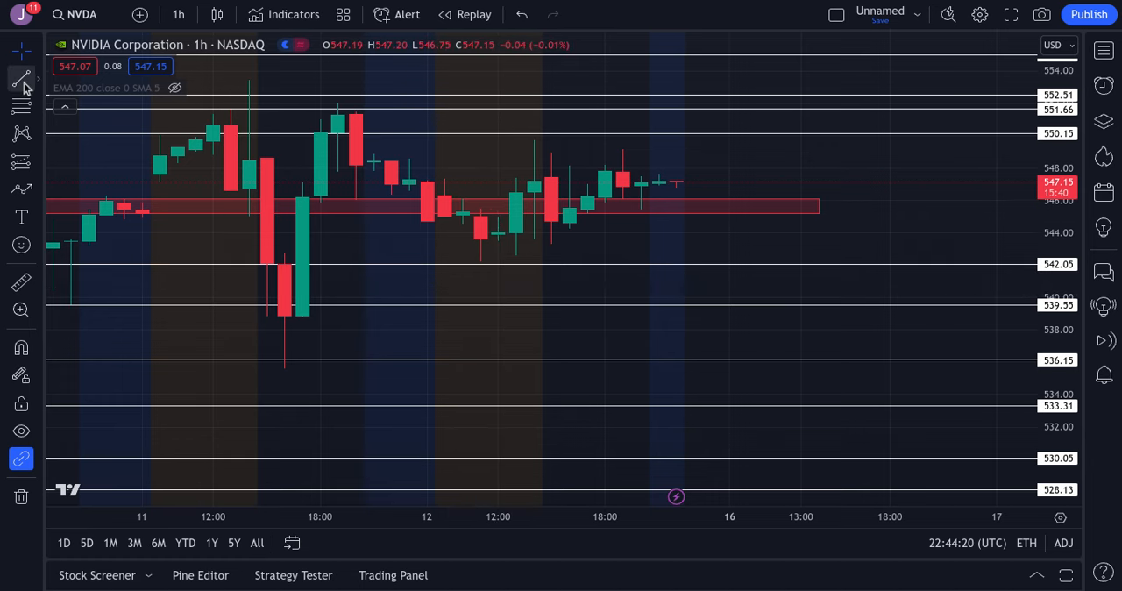
left_click_drag(354, 112, 805, 194)
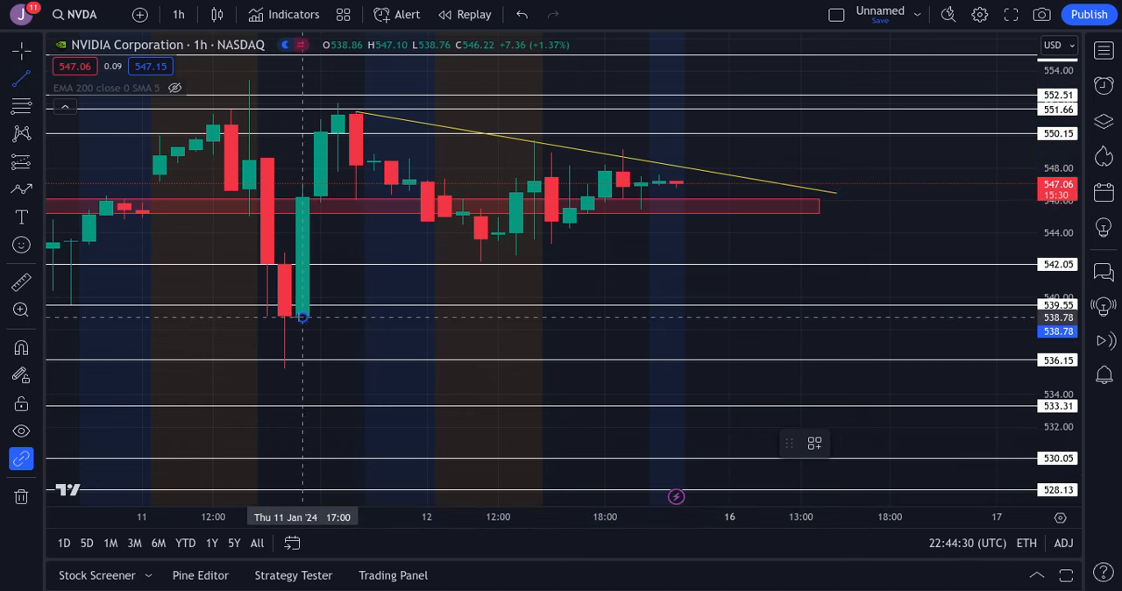
Draw a rising trendline from the January 11 low to complete the NVDA triangle
left_click_drag(301, 318, 746, 179)
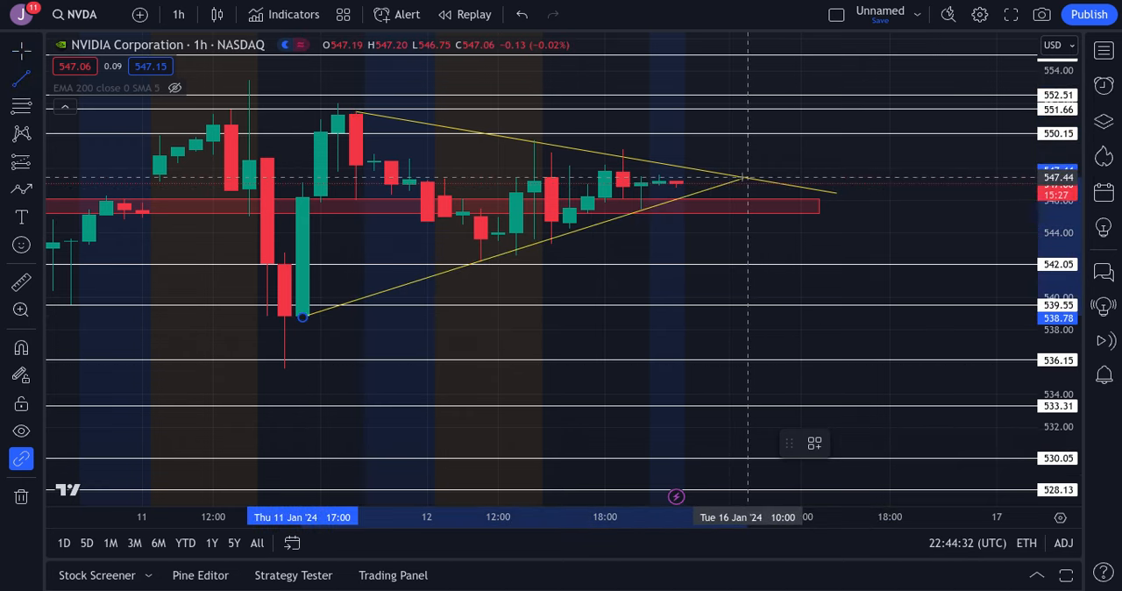
left_click_drag(745, 179, 838, 193)
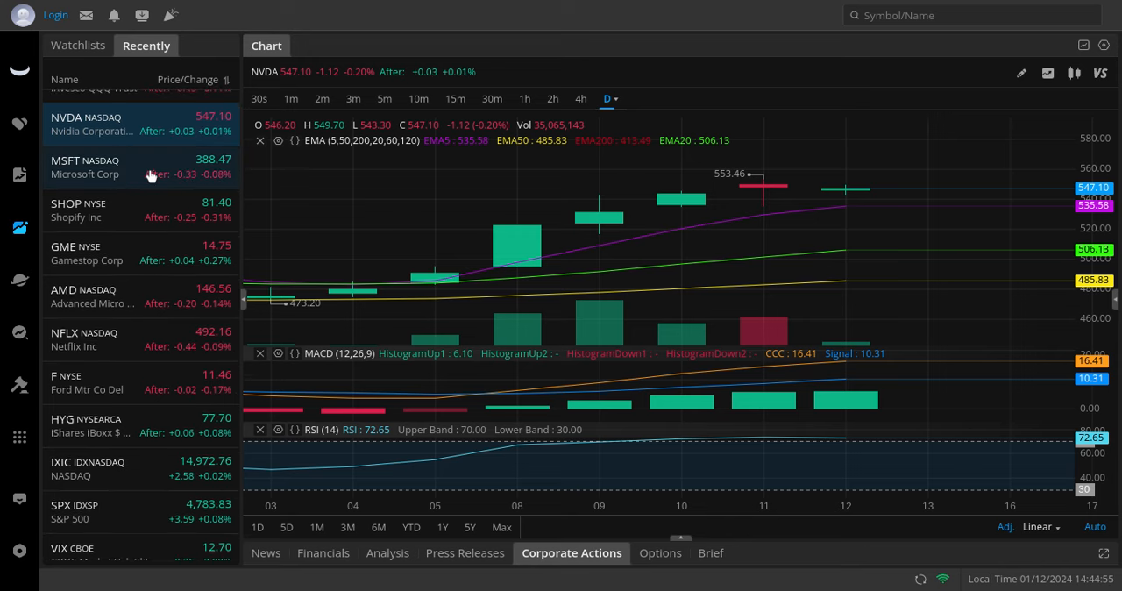
Open MSFT's daily chart from the Recently watchlist
left_click(105, 167)
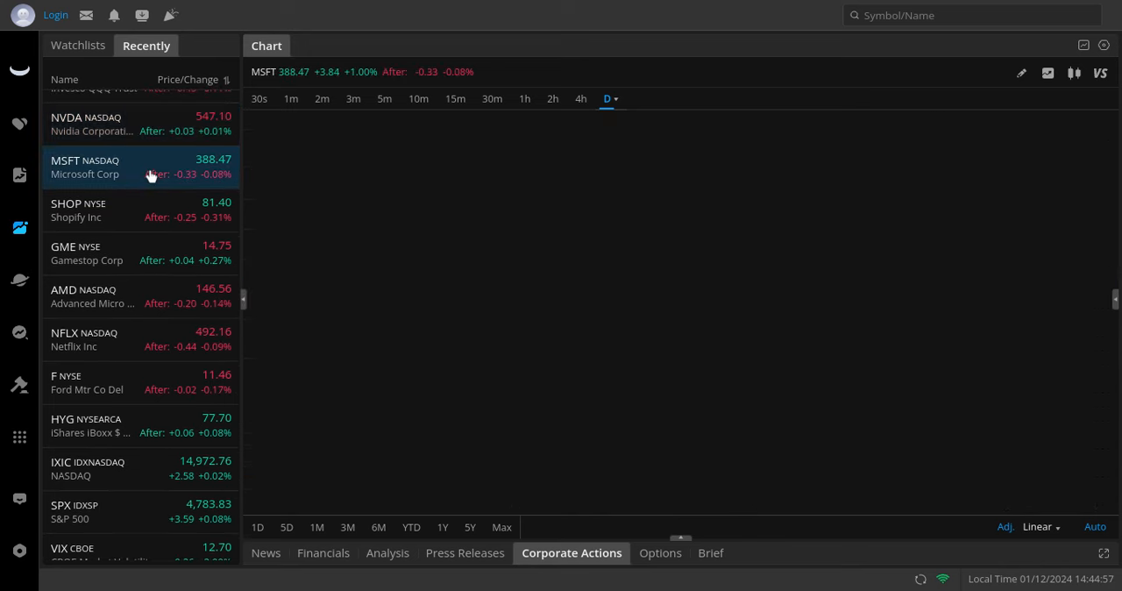
left_click(84, 166)
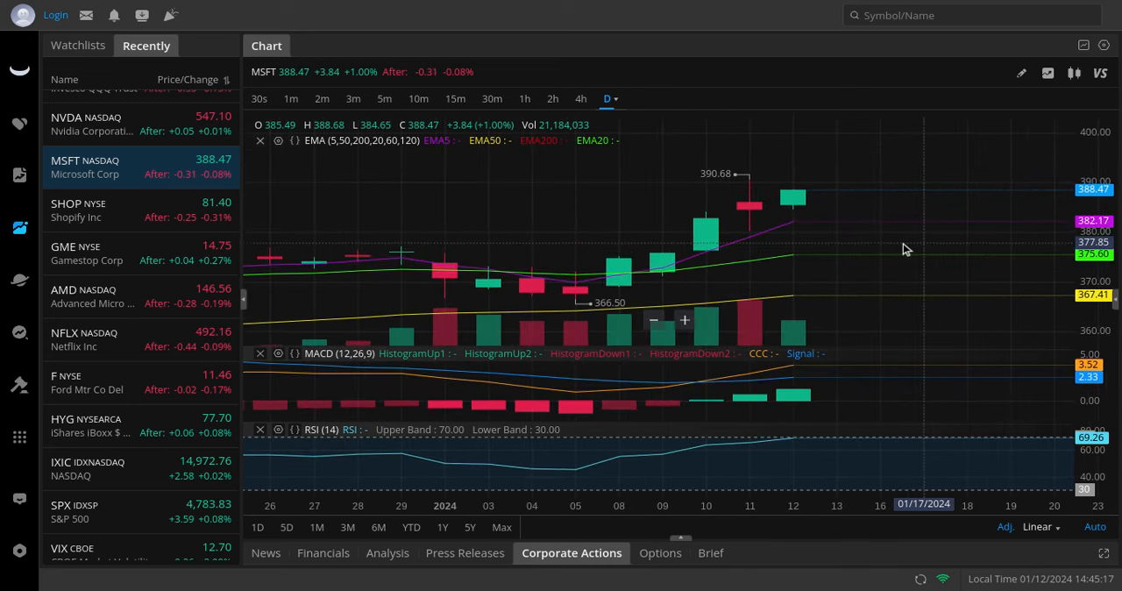
scroll("down", 3)
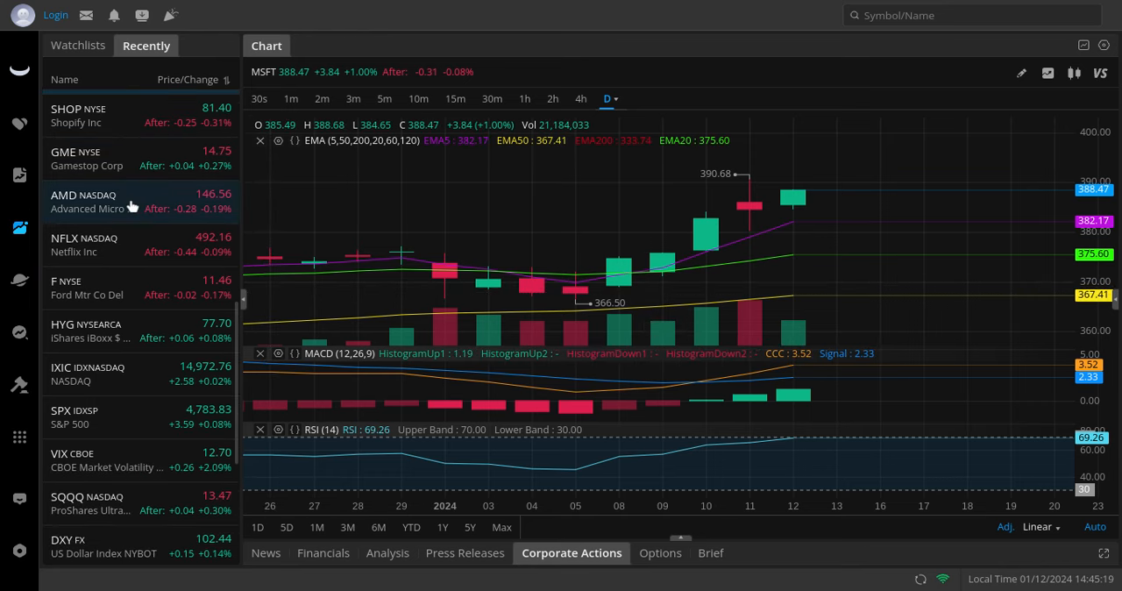
Open AMD's daily chart from the Recently watchlist
left_click(84, 200)
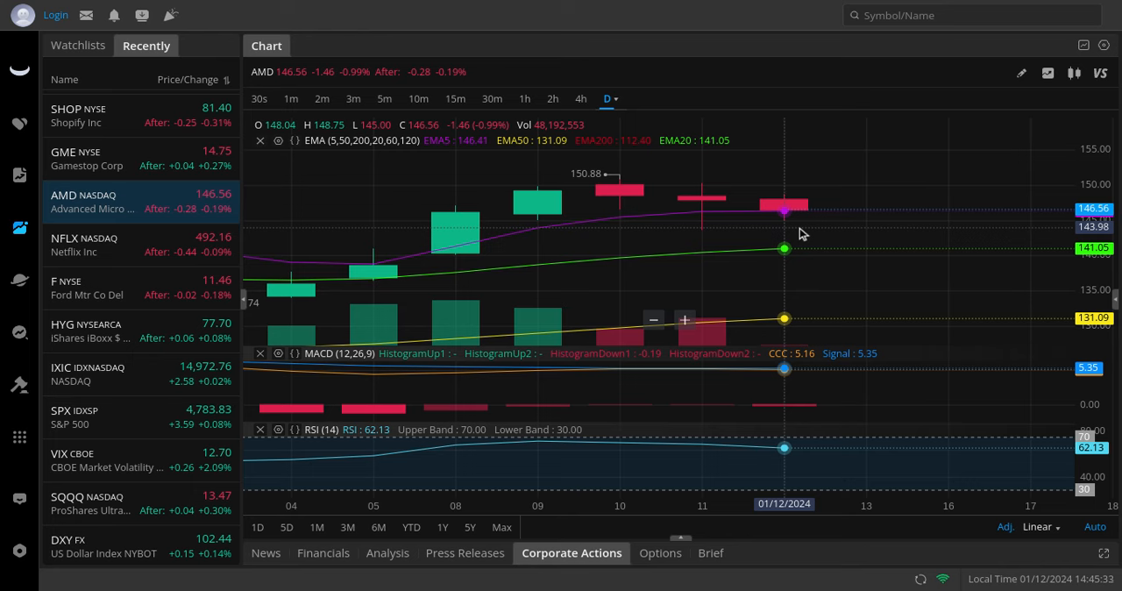
mouse_move(806, 187)
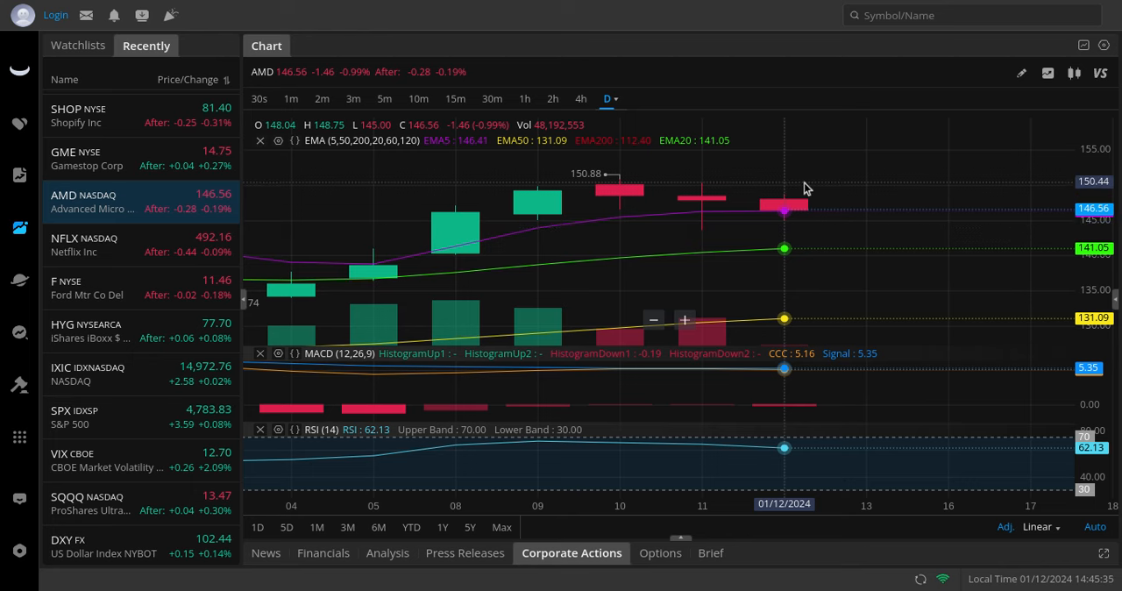
scroll("down", 3)
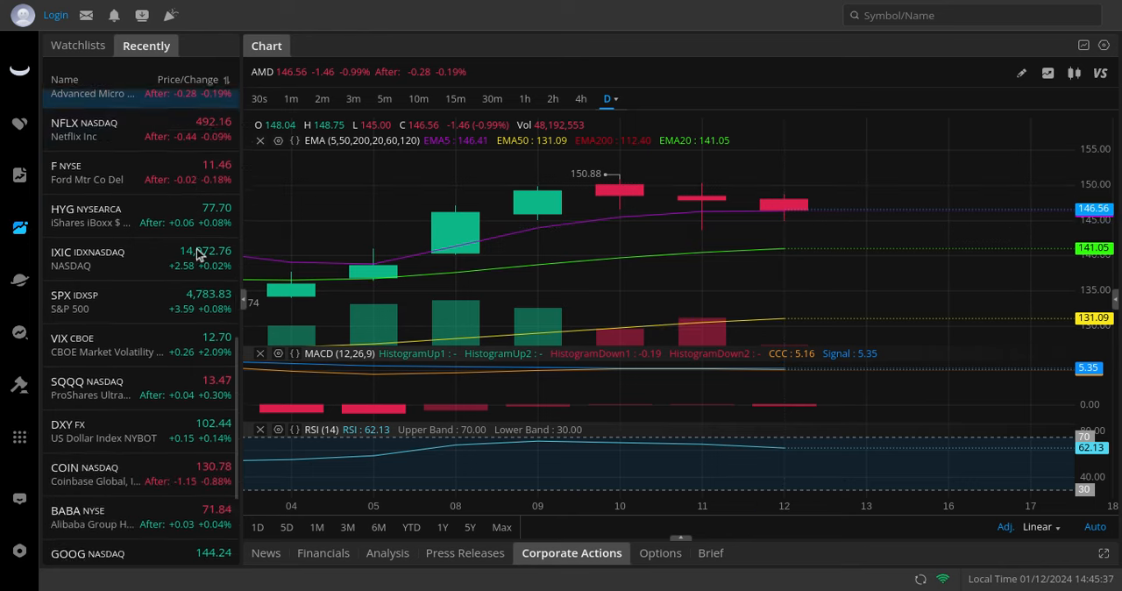
scroll("down", 3)
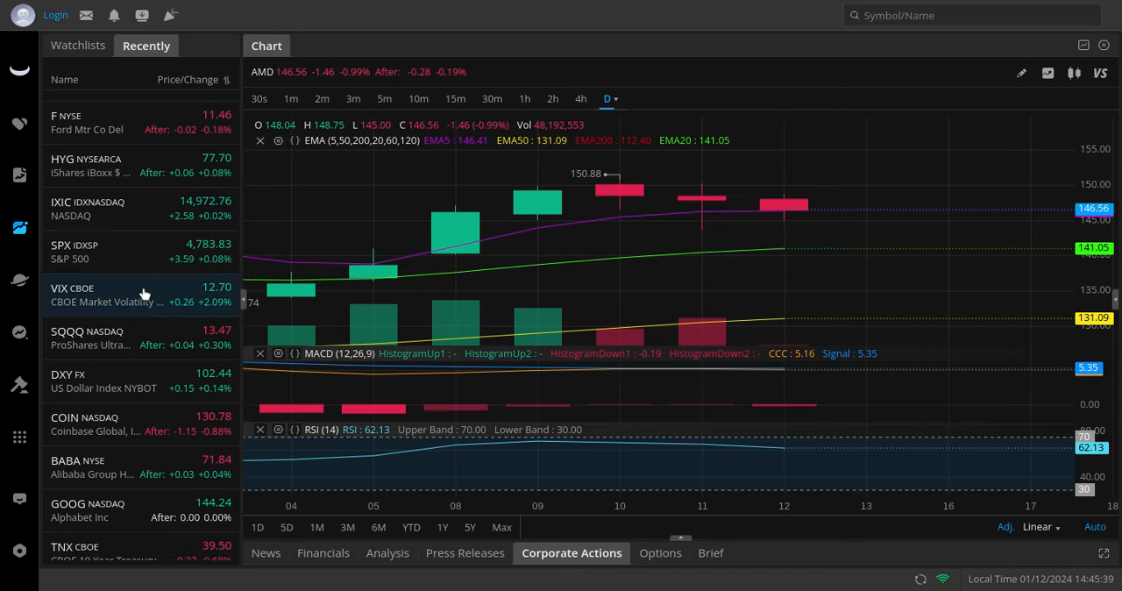
Open the VIX daily chart from the Recently watchlist
left_click(106, 295)
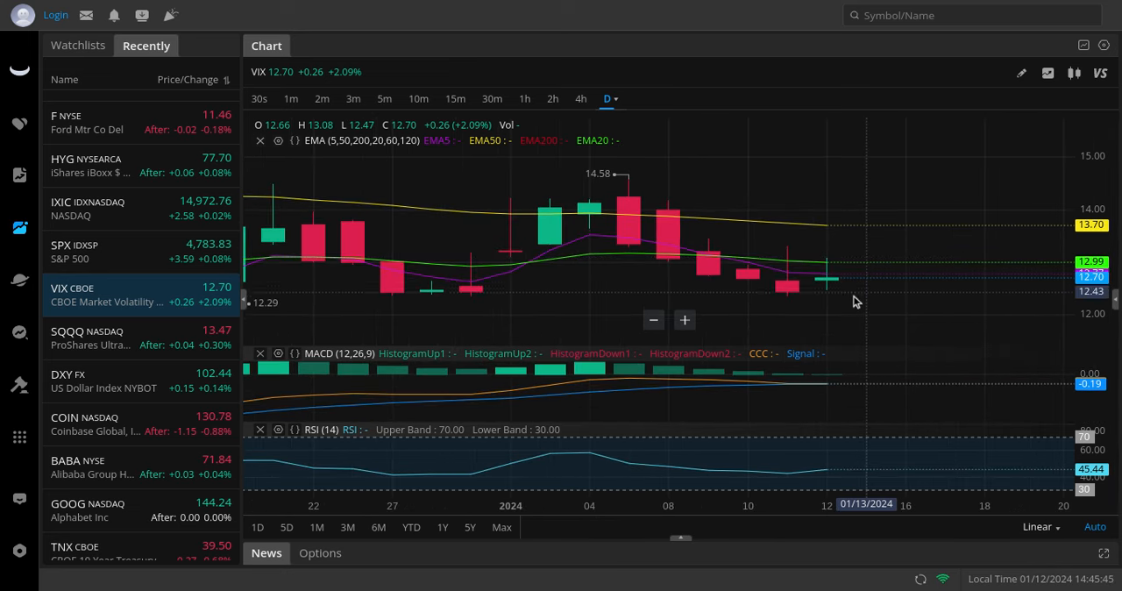
mouse_move(827, 242)
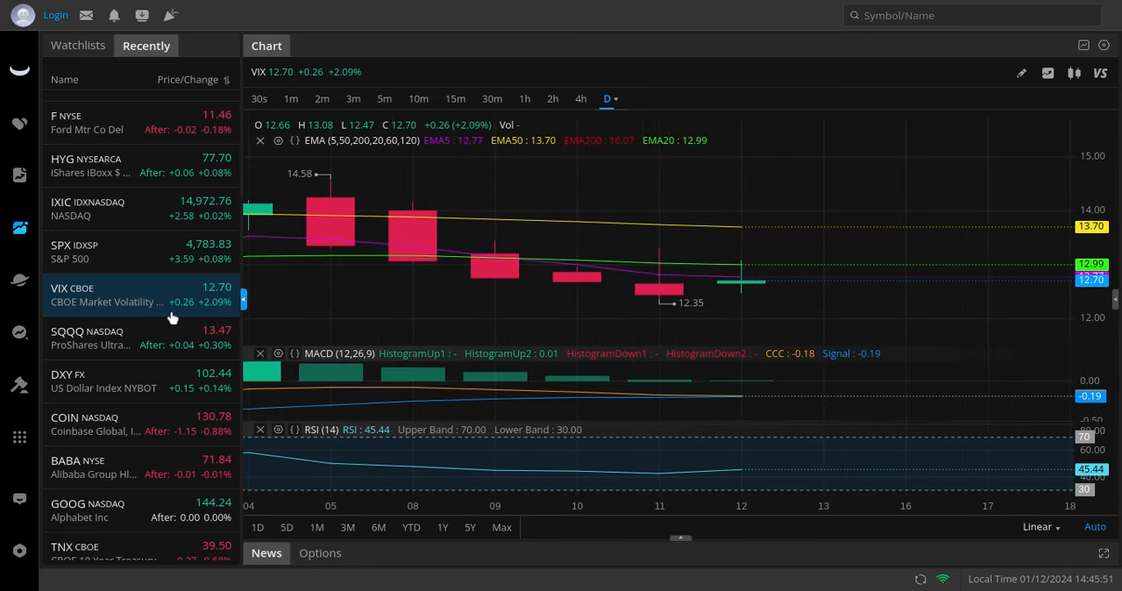
scroll("down", 3)
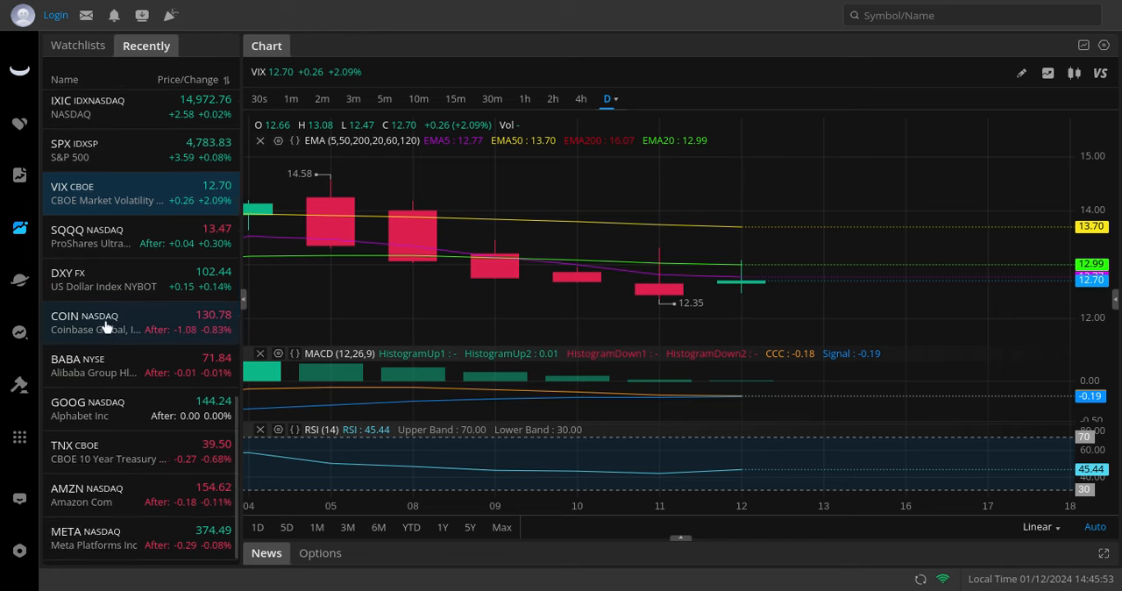
View COIN on the weekly (W) interval, then open META's weekly chart
left_click(106, 323)
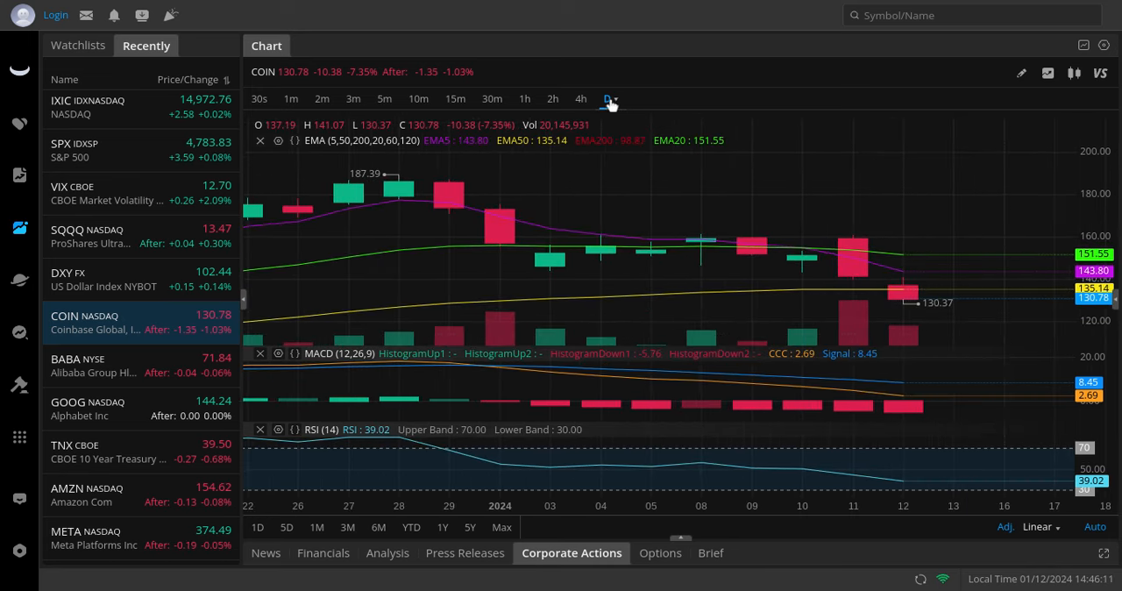
left_click(607, 98)
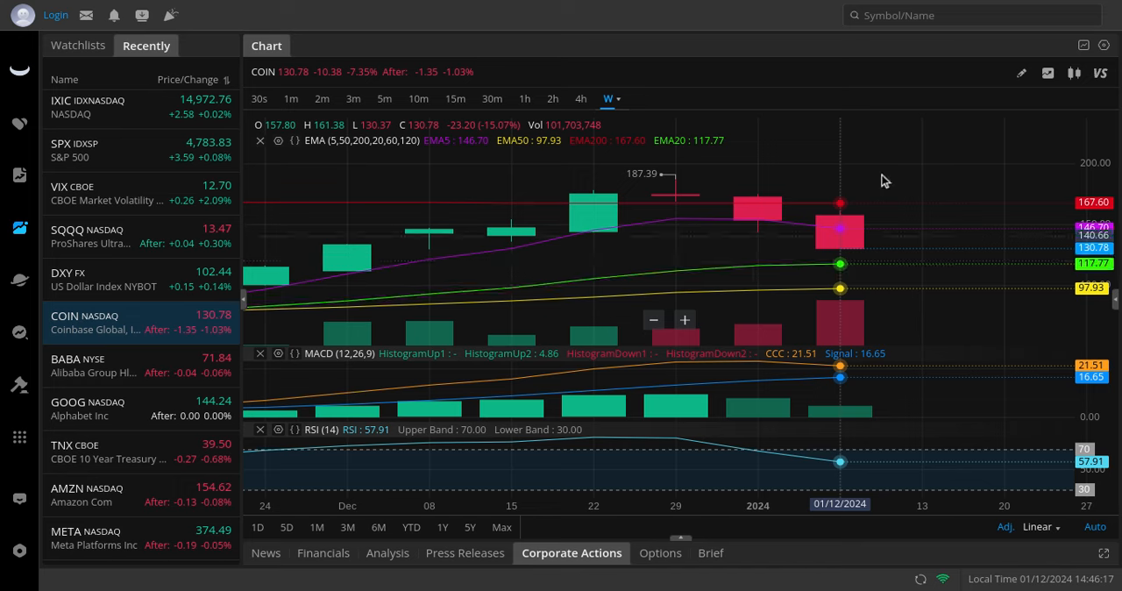
mouse_move(156, 277)
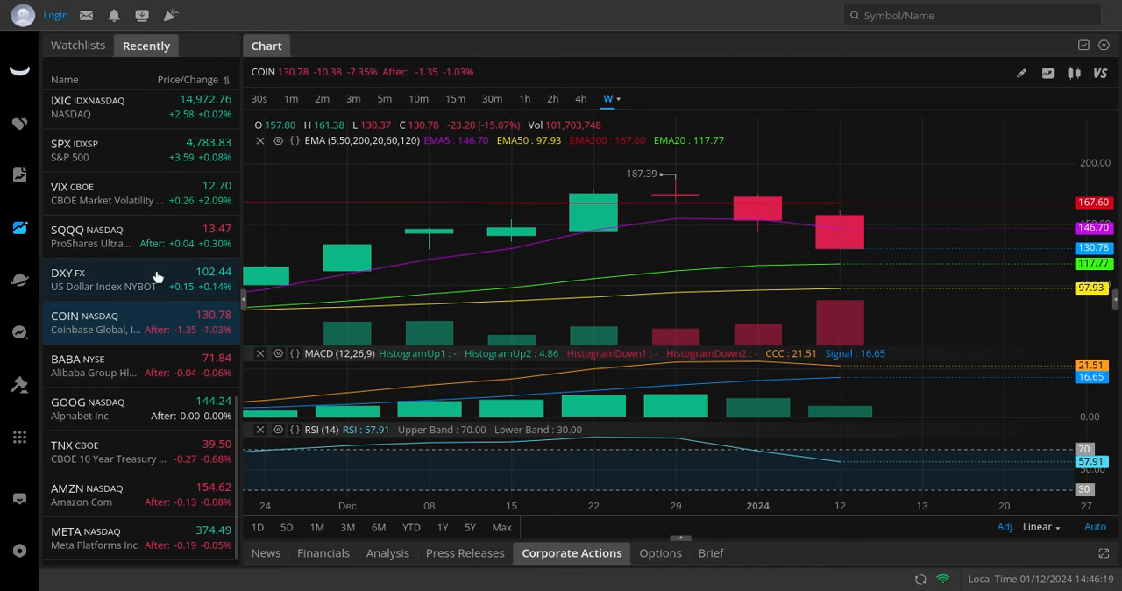
left_click(105, 494)
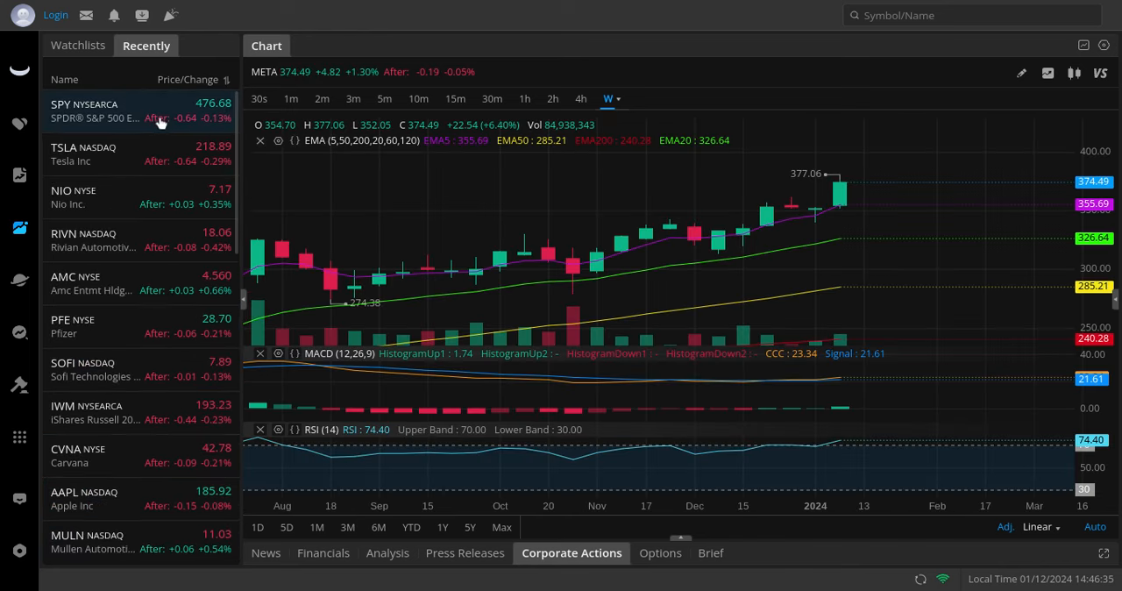
Switch the META chart from weekly to 4-hour candles in Webull
left_click(84, 103)
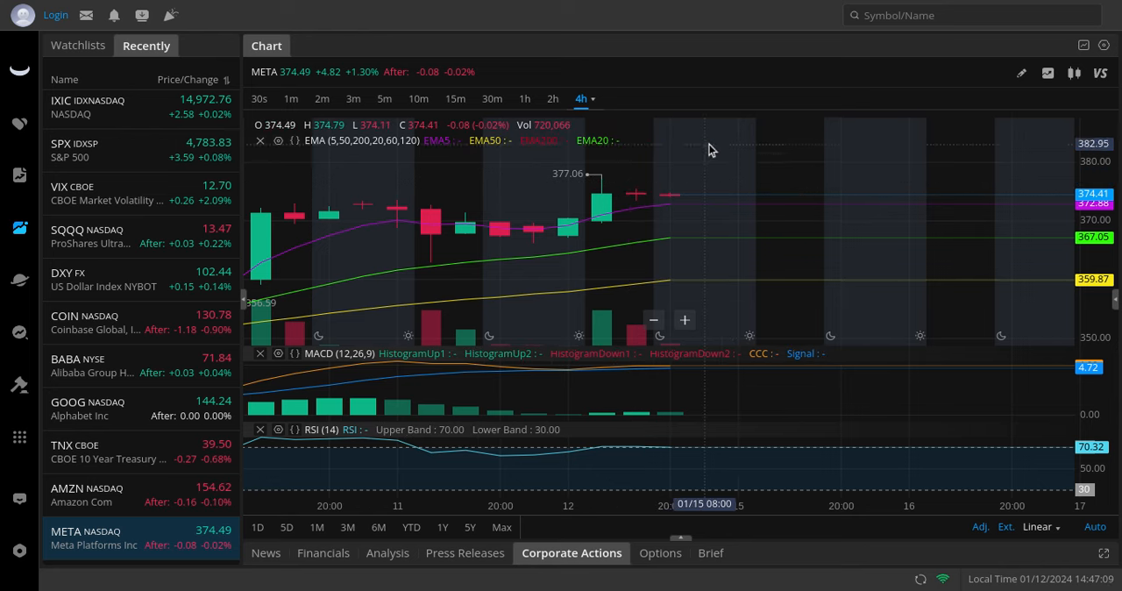
mouse_move(813, 294)
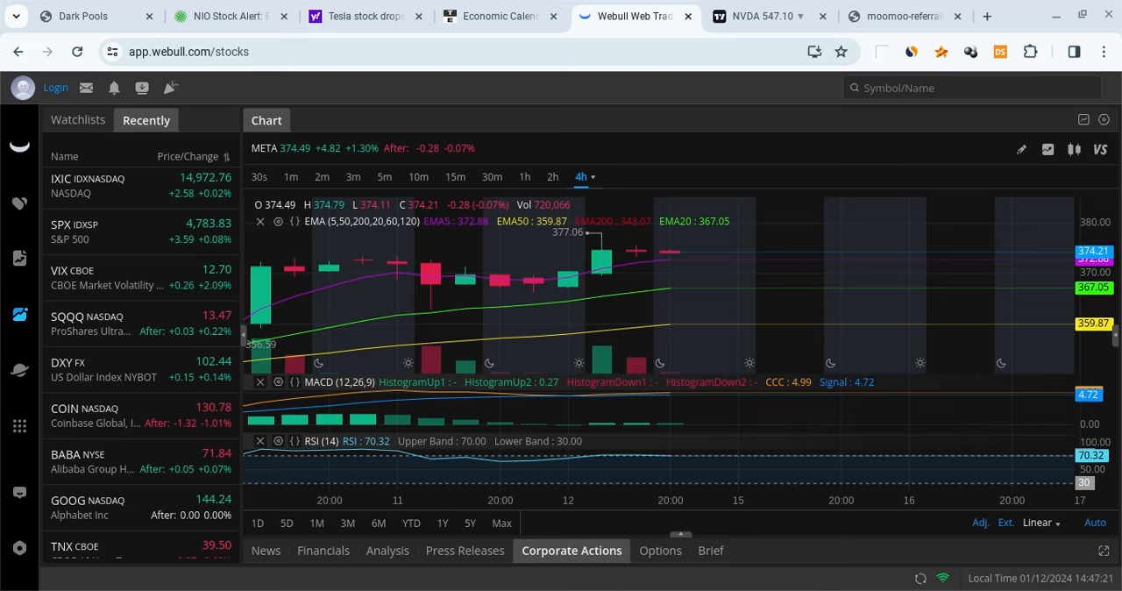
mouse_move(557, 323)
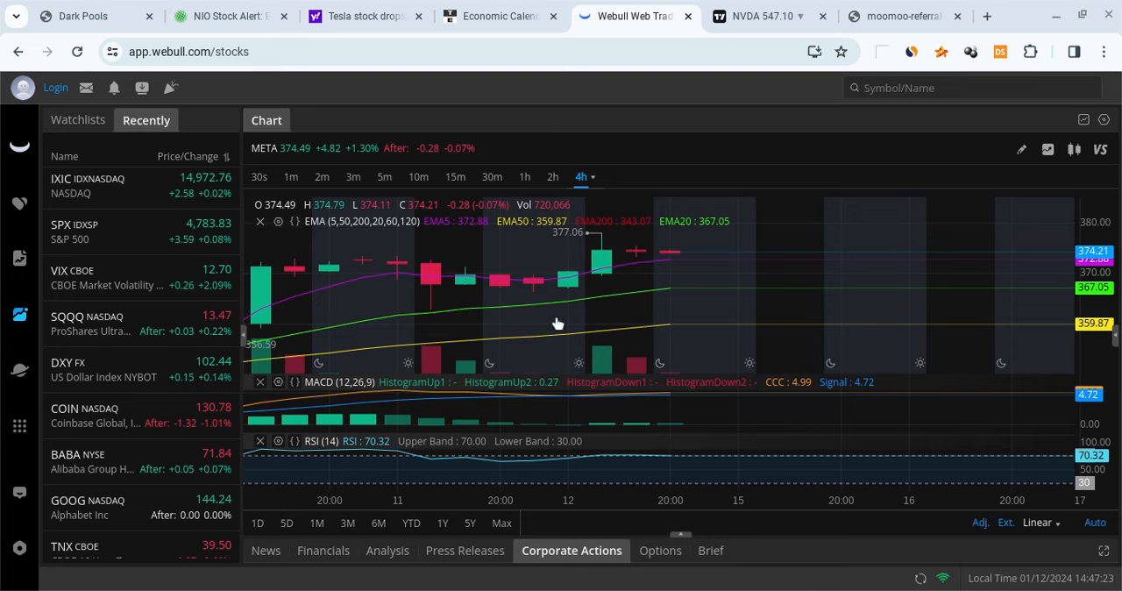